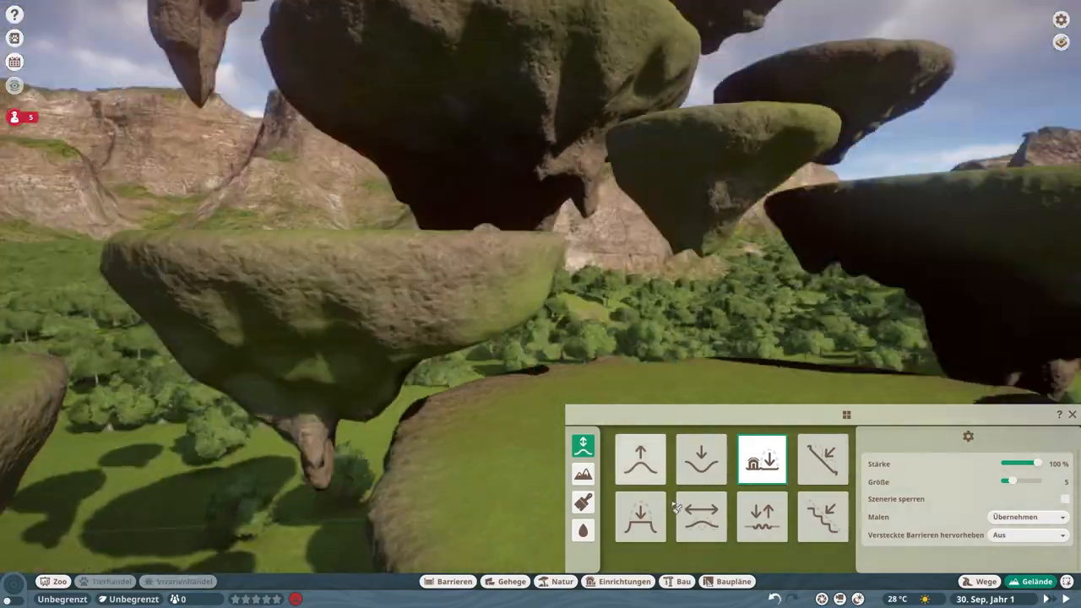
- Sculpt a basin into the floating island with the raise/lower brushes and fill it with water
{"action": "left_click", "coordinate": [700, 459]}
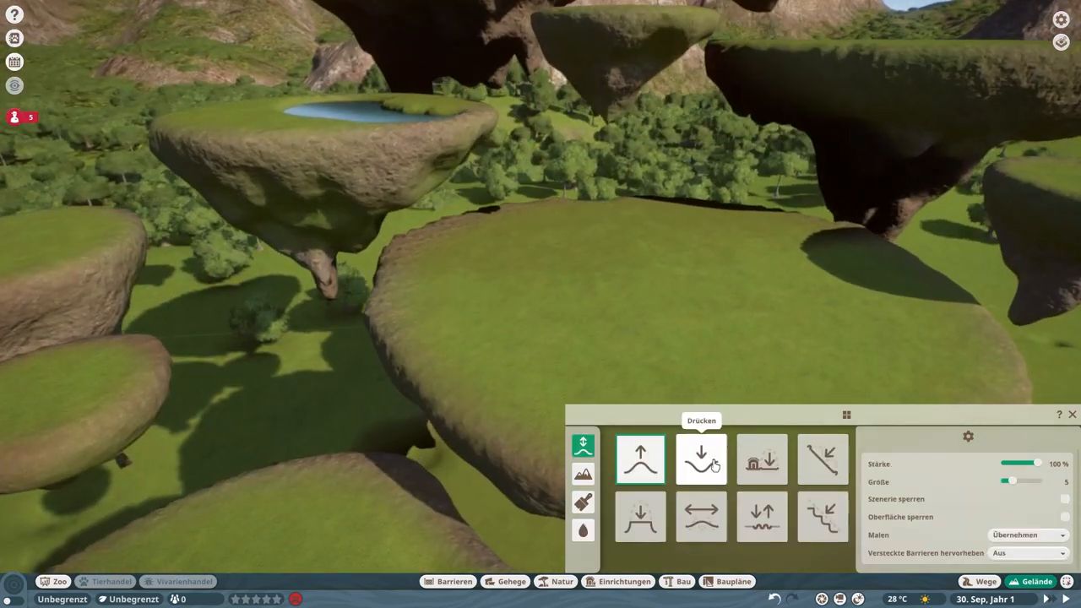
{"action": "left_click", "coordinate": [760, 460]}
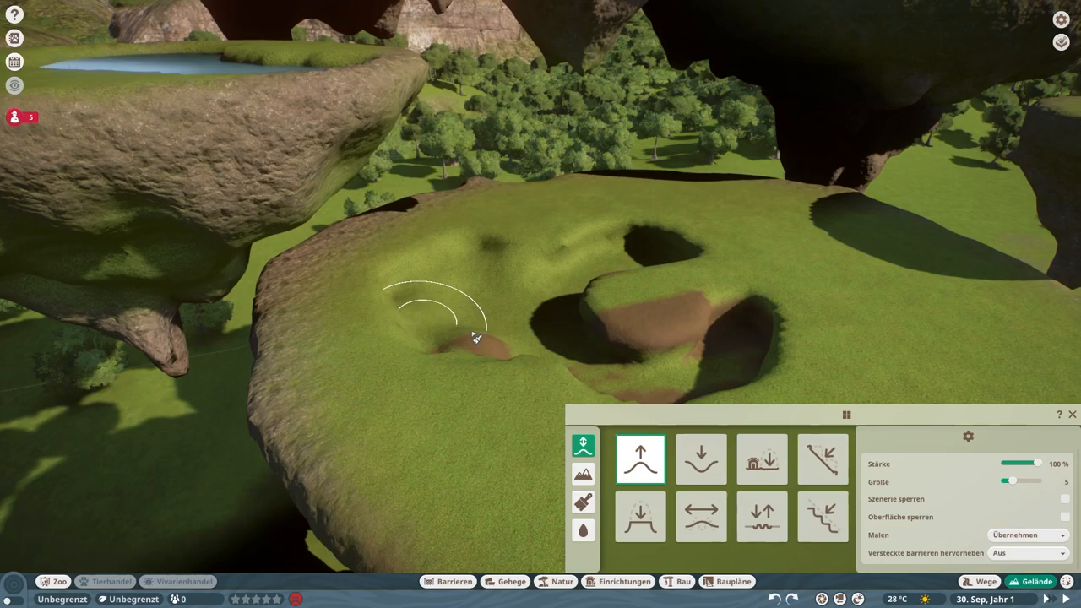
{"action": "left_click", "coordinate": [701, 460]}
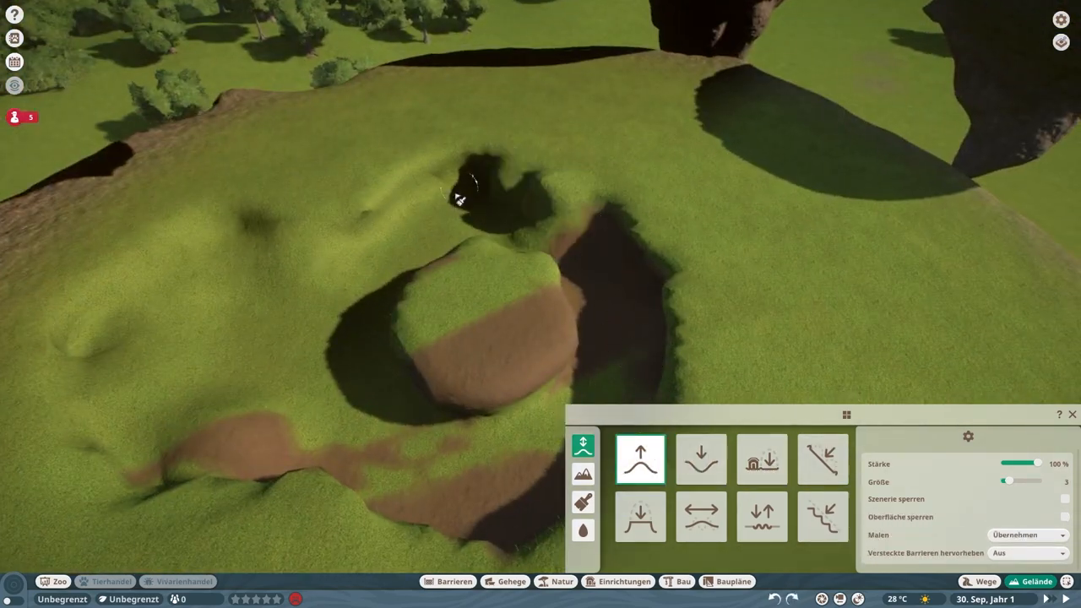
{"action": "left_click", "coordinate": [700, 517]}
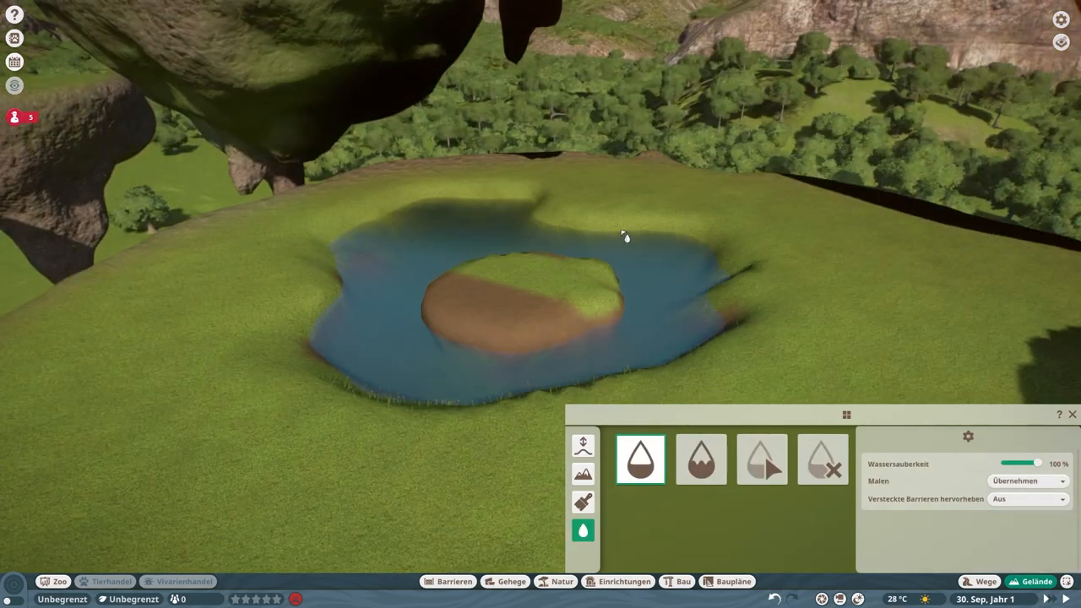
- Carve a ring-shaped hollow around a raised central mound on the second island
{"action": "left_click", "coordinate": [583, 502]}
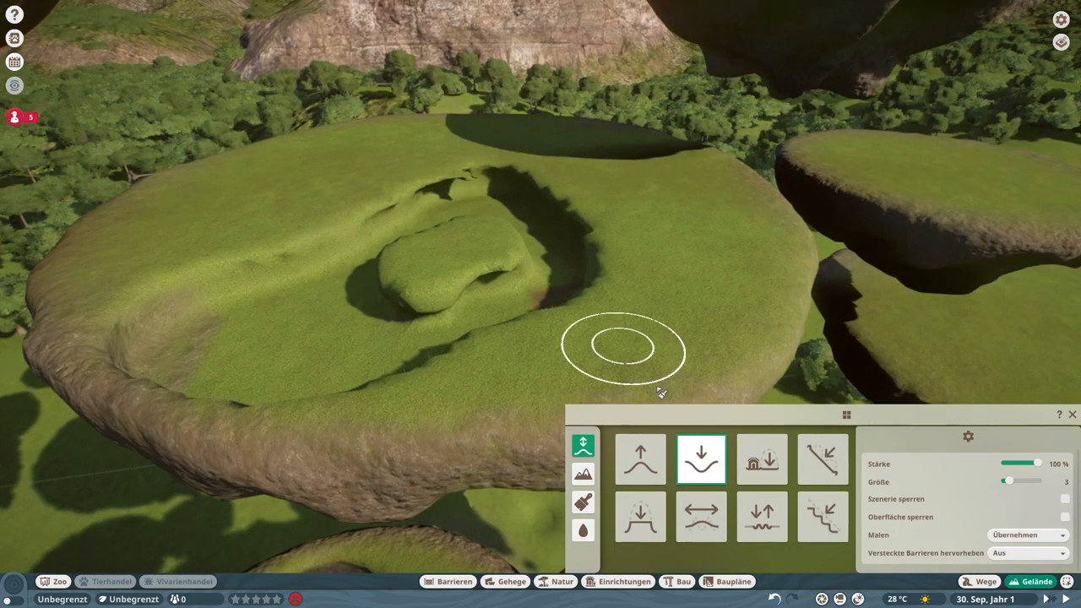
- Lower and shape the ground of the third island into a mound with carved hollows
{"action": "left_click", "coordinate": [701, 517]}
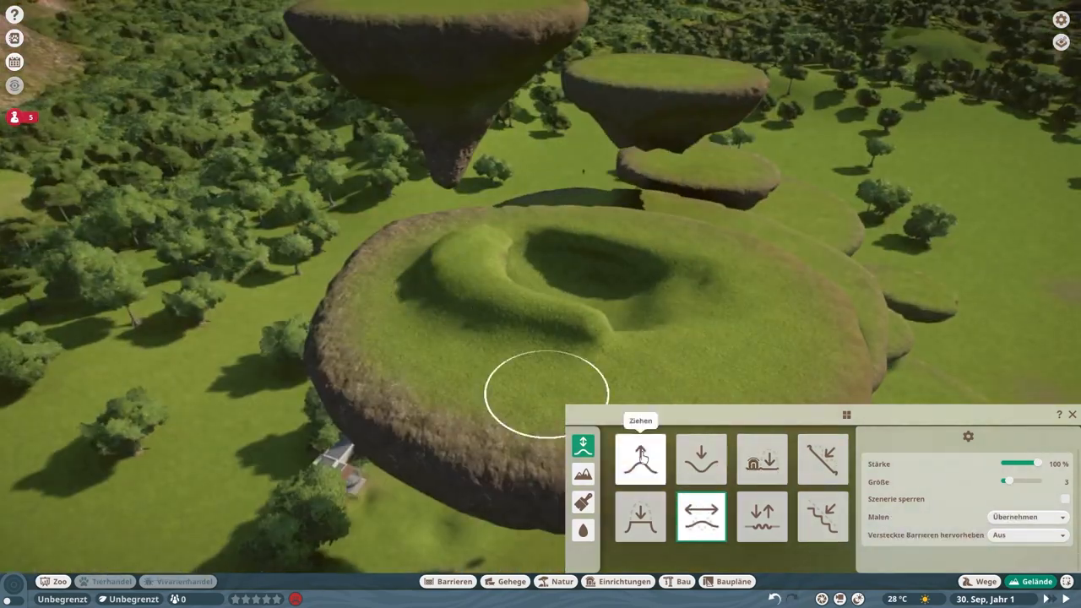
{"action": "left_click", "coordinate": [583, 531]}
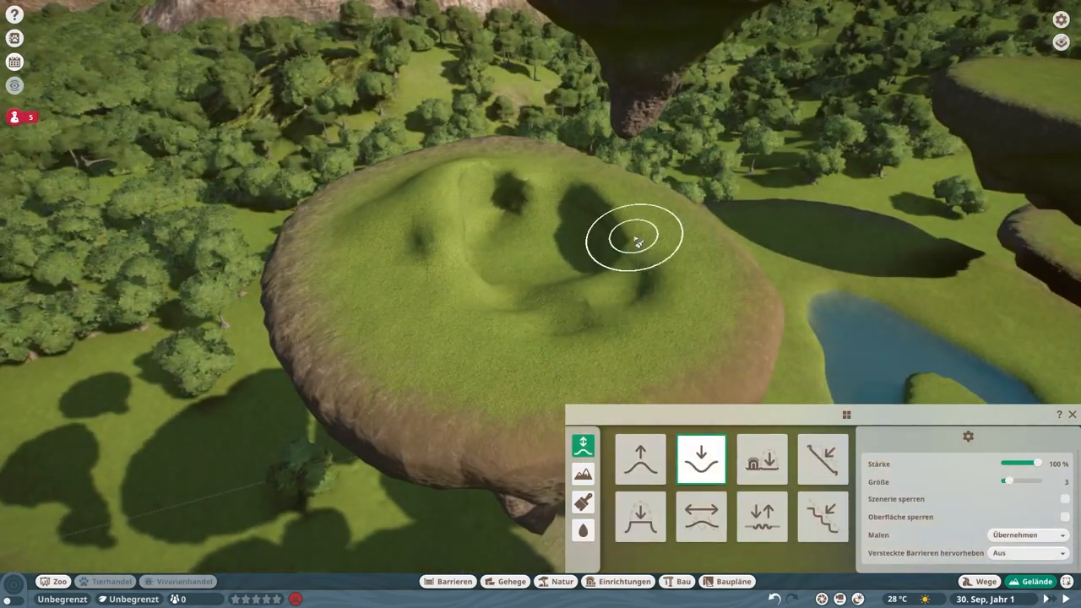
{"action": "left_click", "coordinate": [701, 517]}
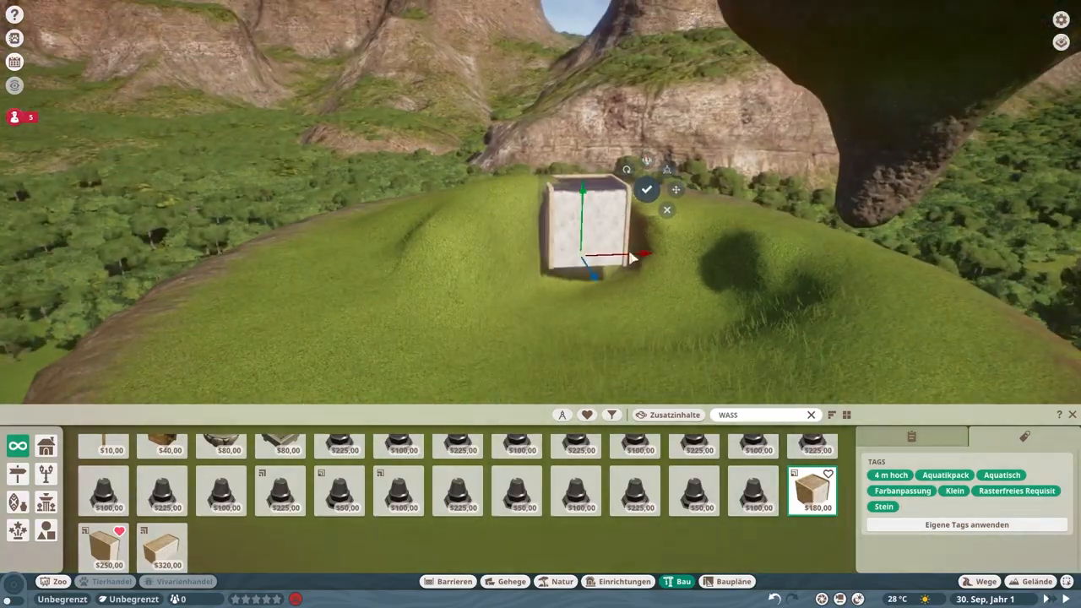
- Confirm the first stone block and dig bare earth around it for a second, lower block
{"action": "left_click", "coordinate": [1037, 581]}
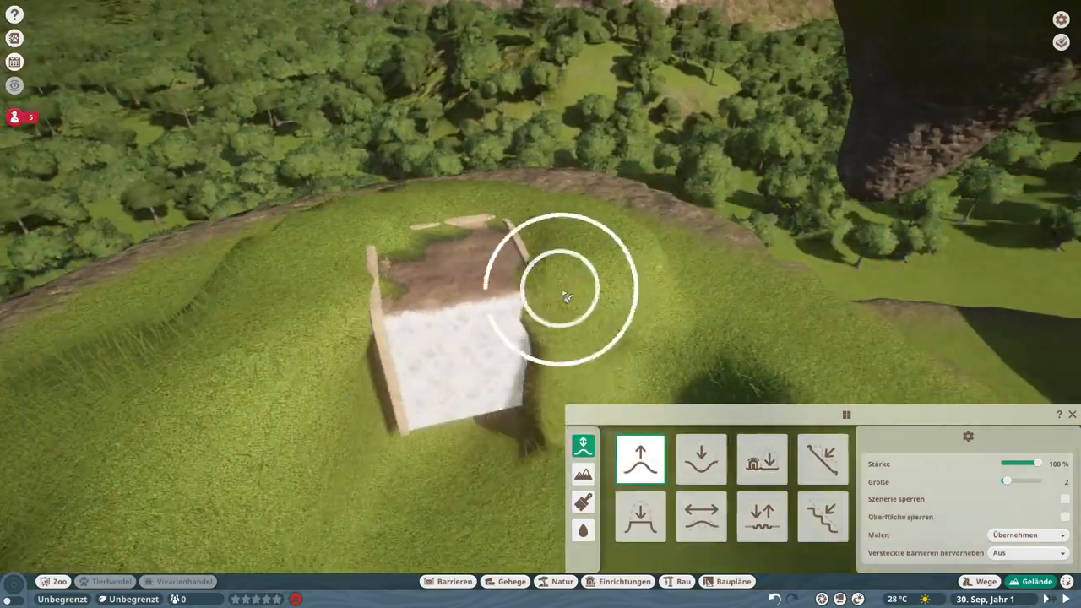
{"action": "left_click", "coordinate": [760, 460]}
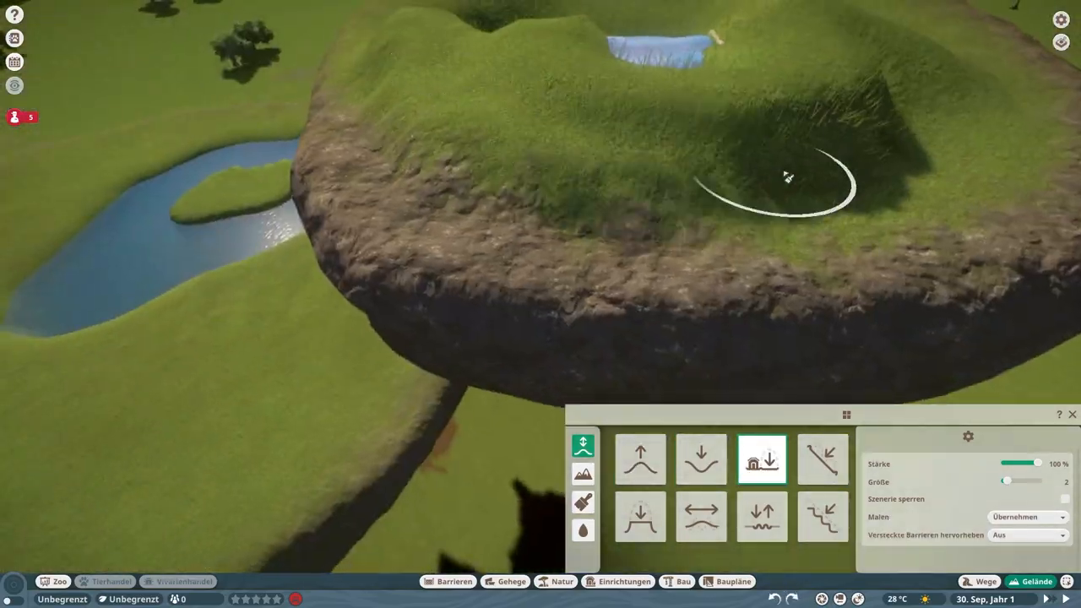
{"action": "left_click", "coordinate": [583, 530]}
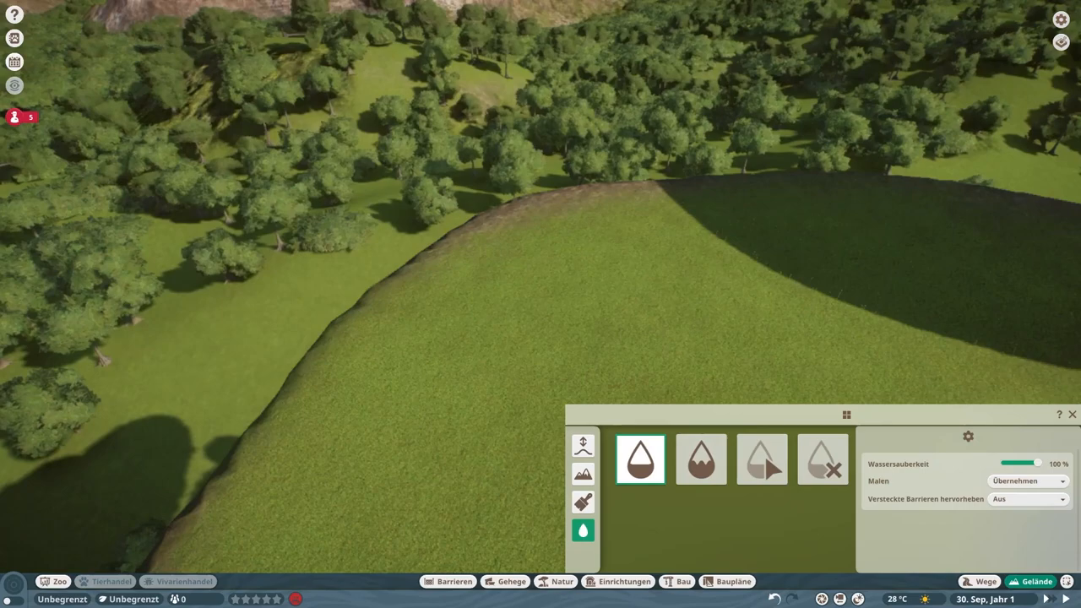
{"action": "left_click", "coordinate": [583, 446]}
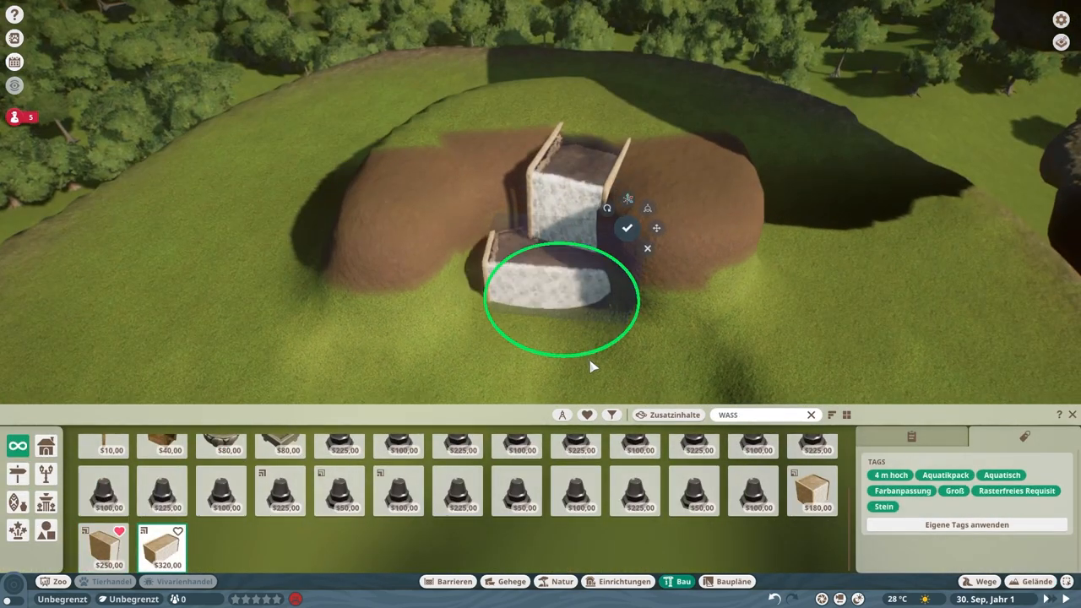
- Confirm the second stone block and build up smoothed earth banks beside the steps
{"action": "left_click", "coordinate": [1038, 581]}
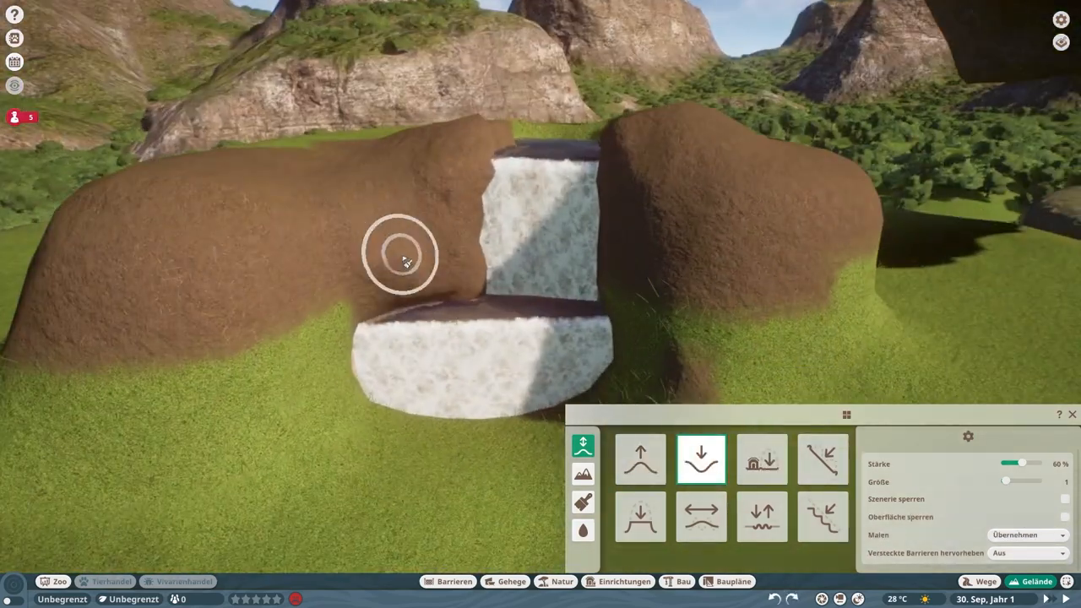
{"action": "left_click", "coordinate": [638, 460]}
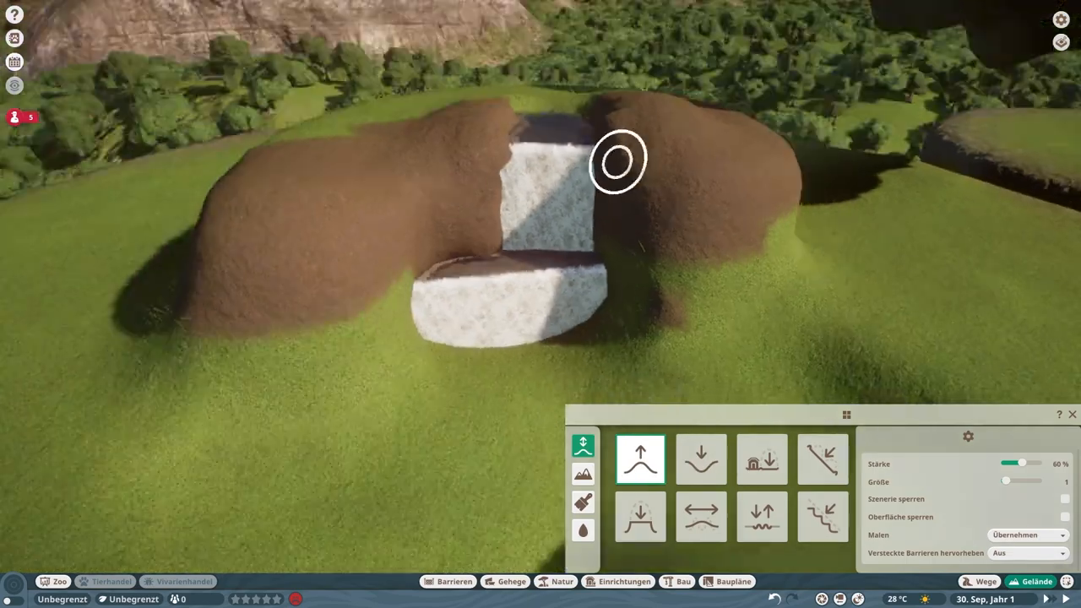
{"action": "left_click", "coordinate": [761, 460]}
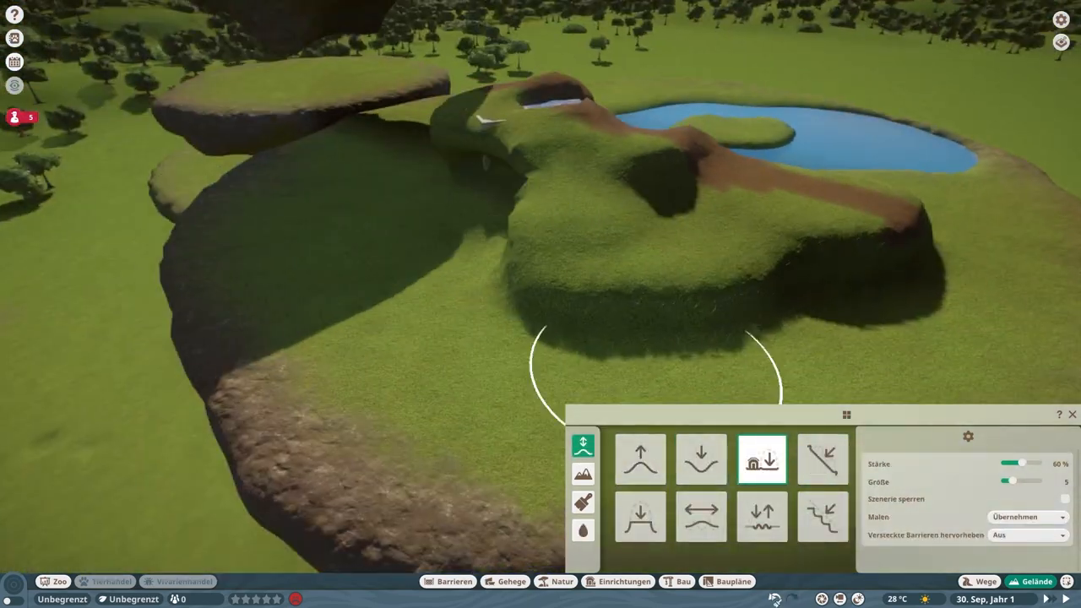
{"action": "left_click", "coordinate": [638, 460]}
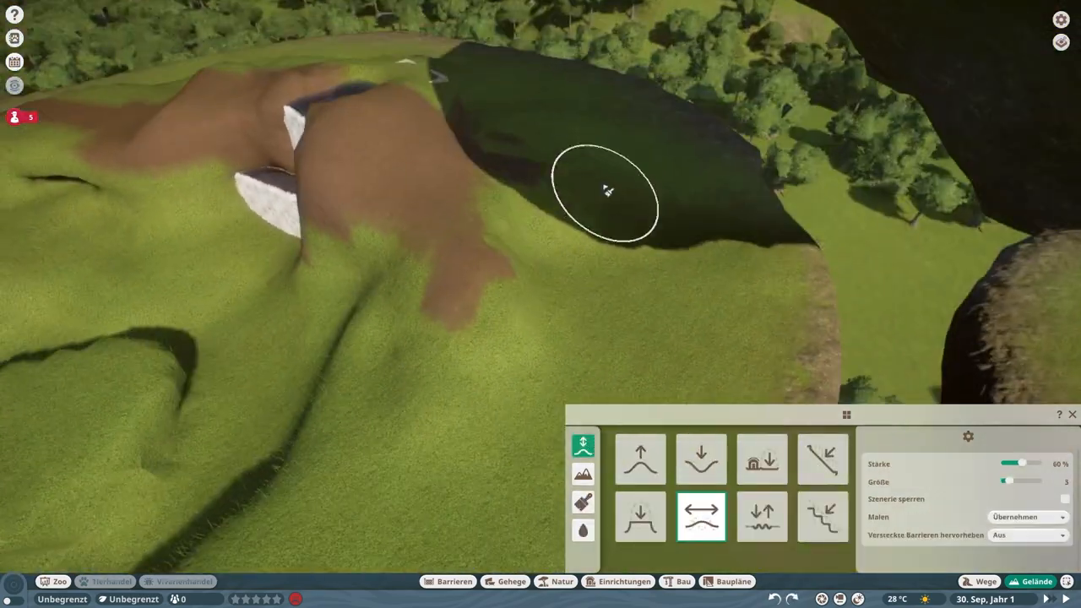
- Raise and flatten the slopes, then dig a small hollow beside the stone steps
{"action": "left_click", "coordinate": [641, 460]}
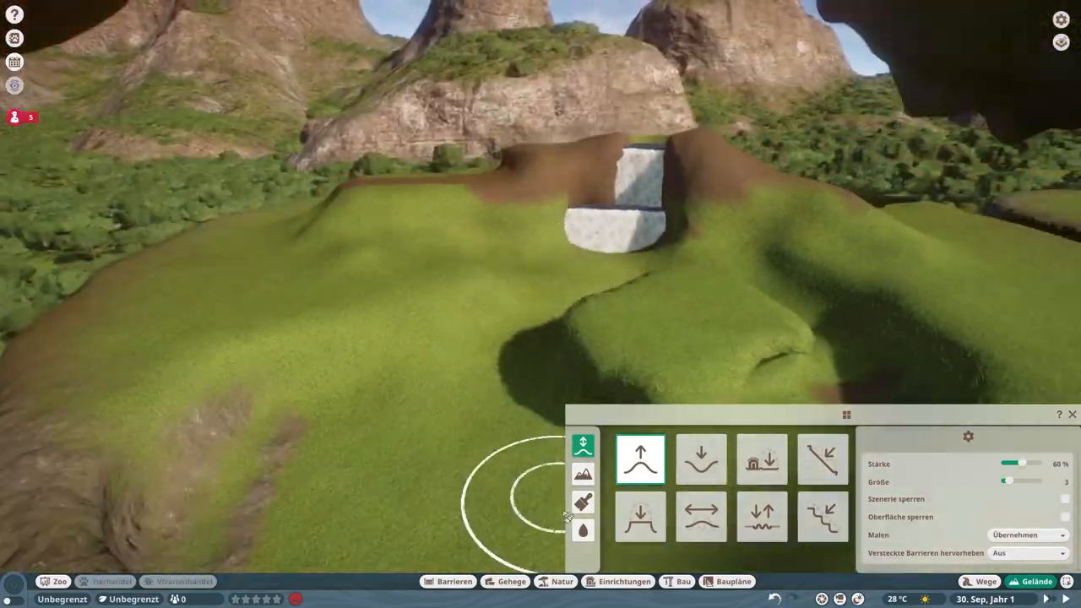
{"action": "left_click", "coordinate": [762, 460]}
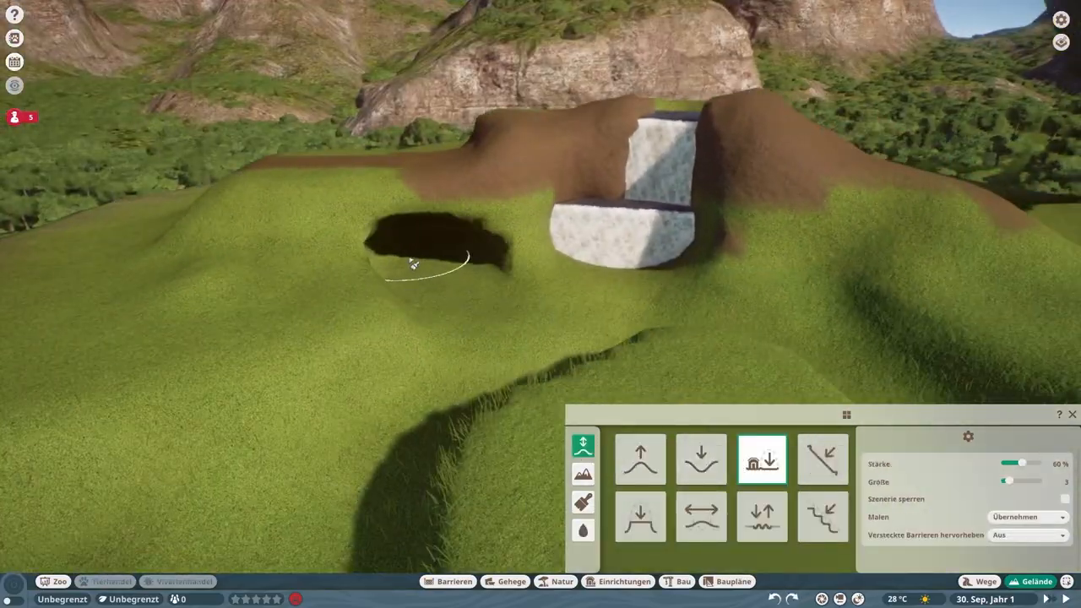
{"action": "left_click", "coordinate": [701, 459]}
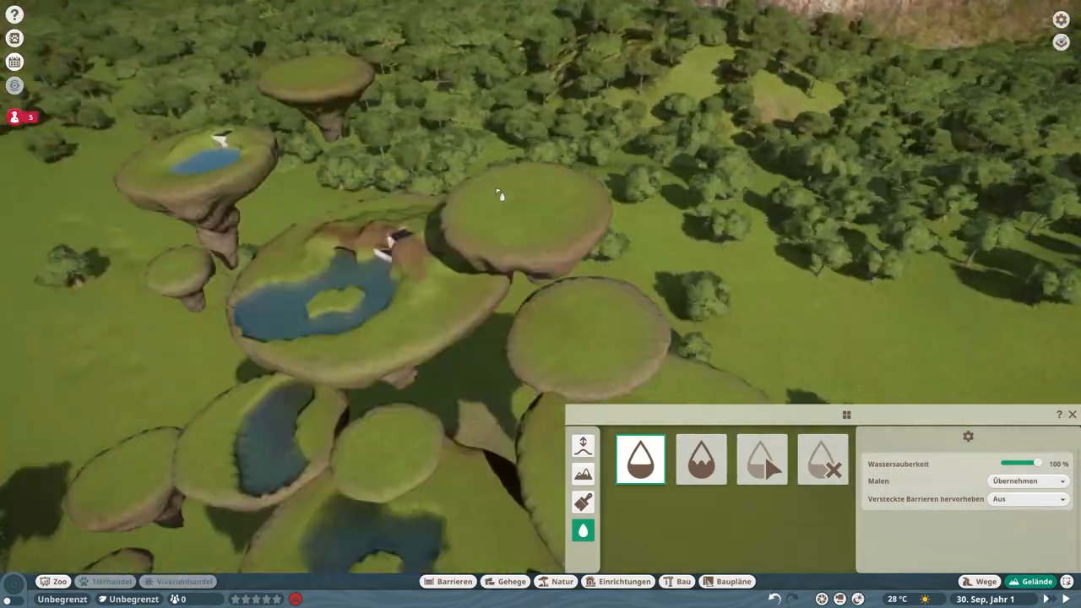
- Drag a broad shallow basin across the next island and smooth it out
{"action": "left_click", "coordinate": [583, 446]}
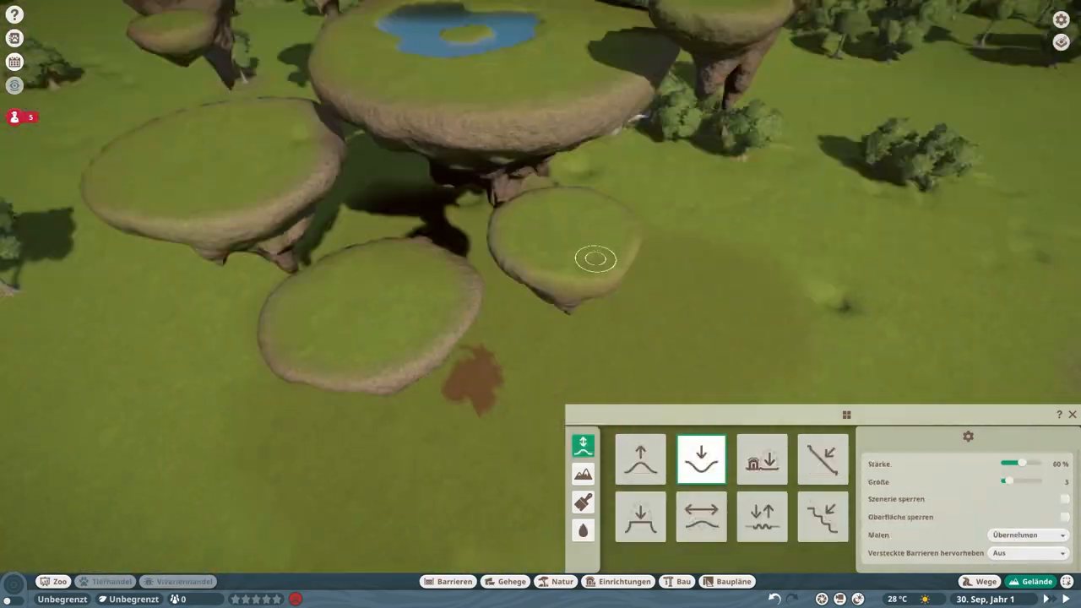
{"action": "left_click", "coordinate": [761, 460]}
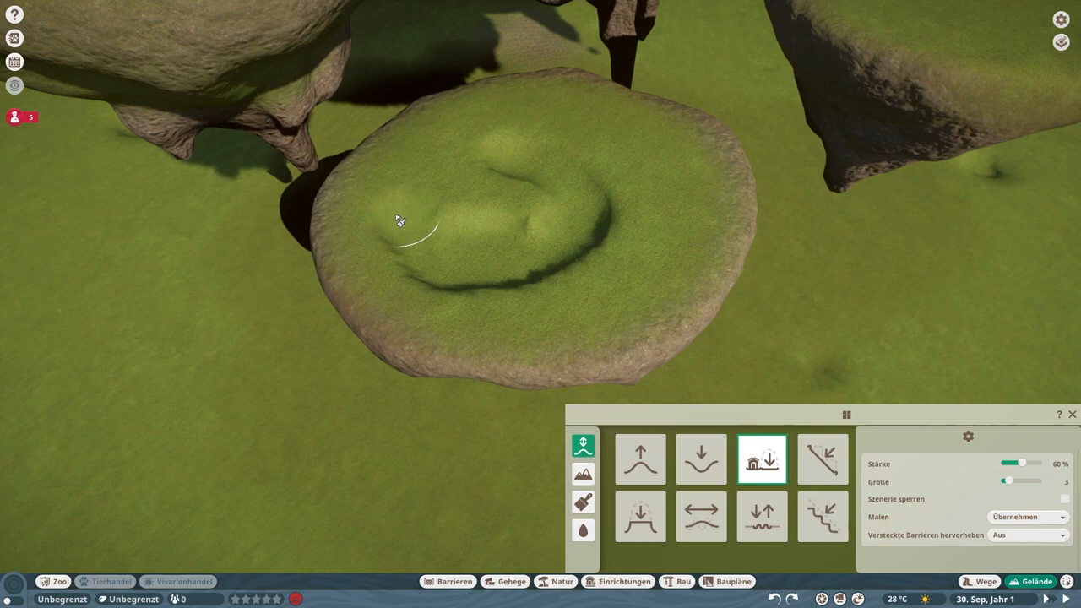
{"action": "left_click_drag", "start_coordinate": [402, 221], "coordinate": [625, 228]}
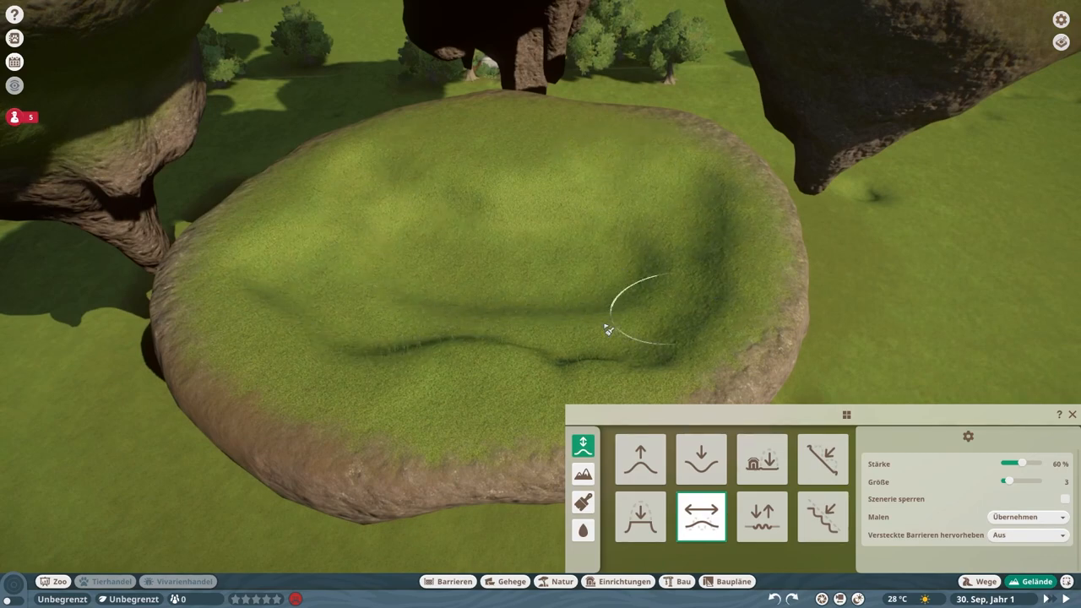
{"action": "left_click", "coordinate": [760, 460]}
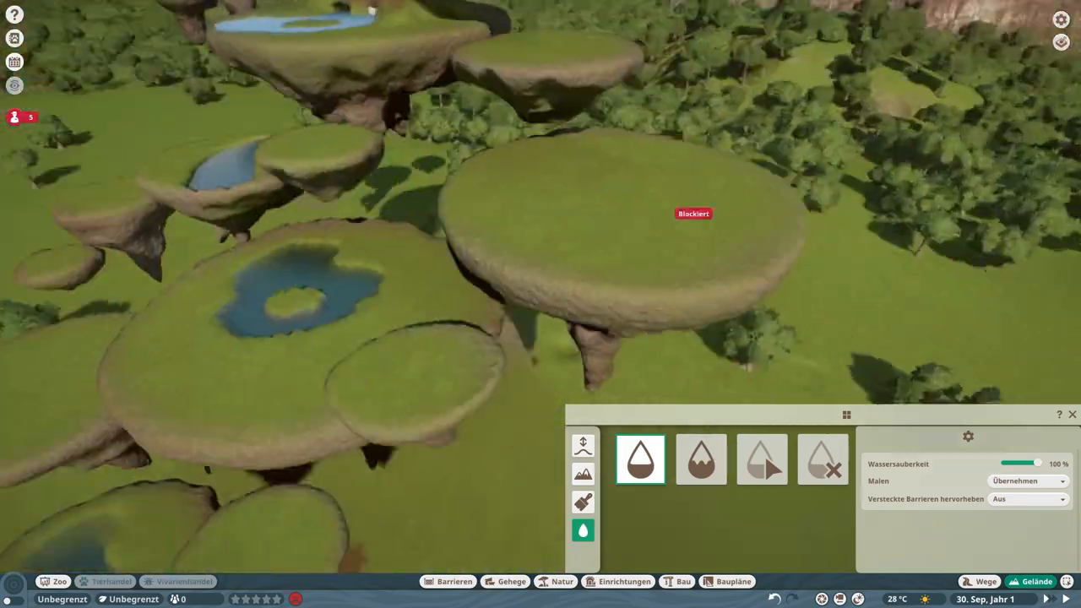
- Select the pond to bring up its Wasser colour and transparency settings
{"action": "left_click", "coordinate": [583, 502]}
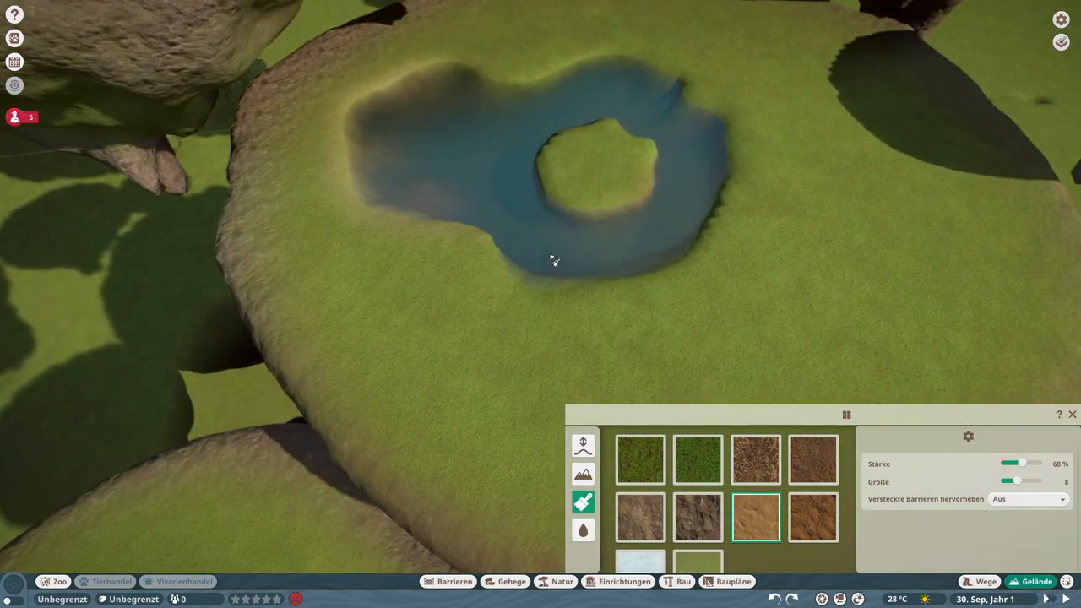
{"action": "left_click", "coordinate": [696, 459]}
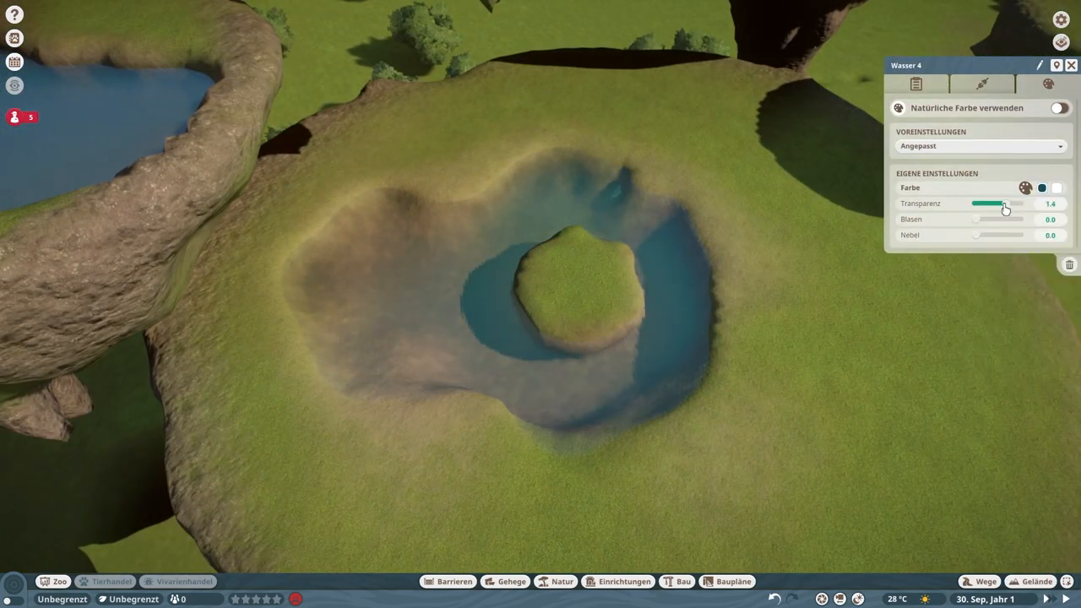
- Adjust the Transparenz slider so the pond water becomes a clearer turquoise
{"action": "left_click", "coordinate": [1043, 187]}
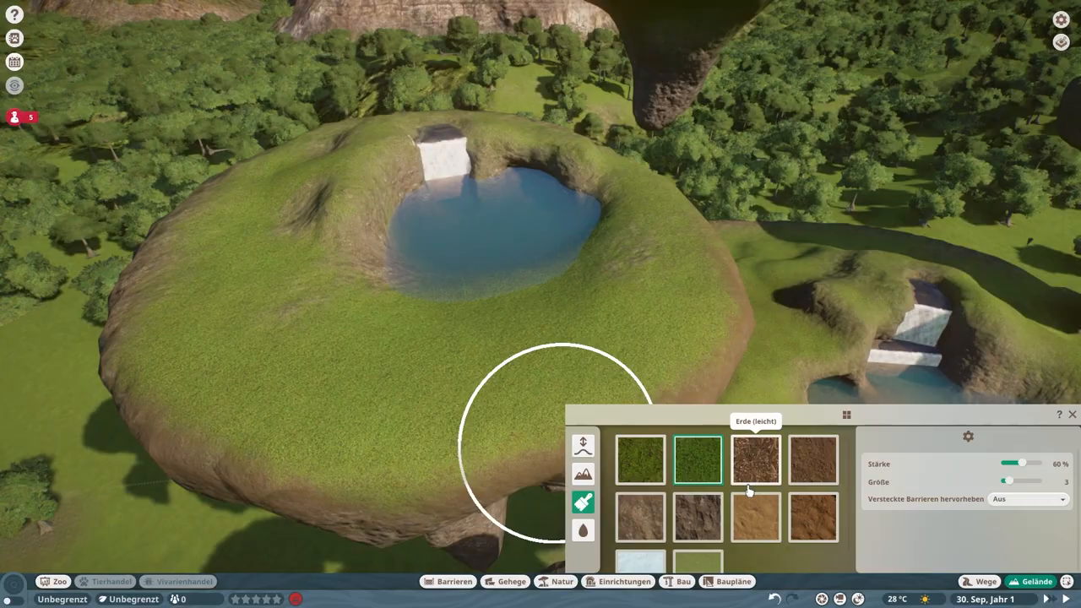
- Brush a grass/earth texture onto the island's rim around the pond
{"action": "left_click", "coordinate": [755, 459]}
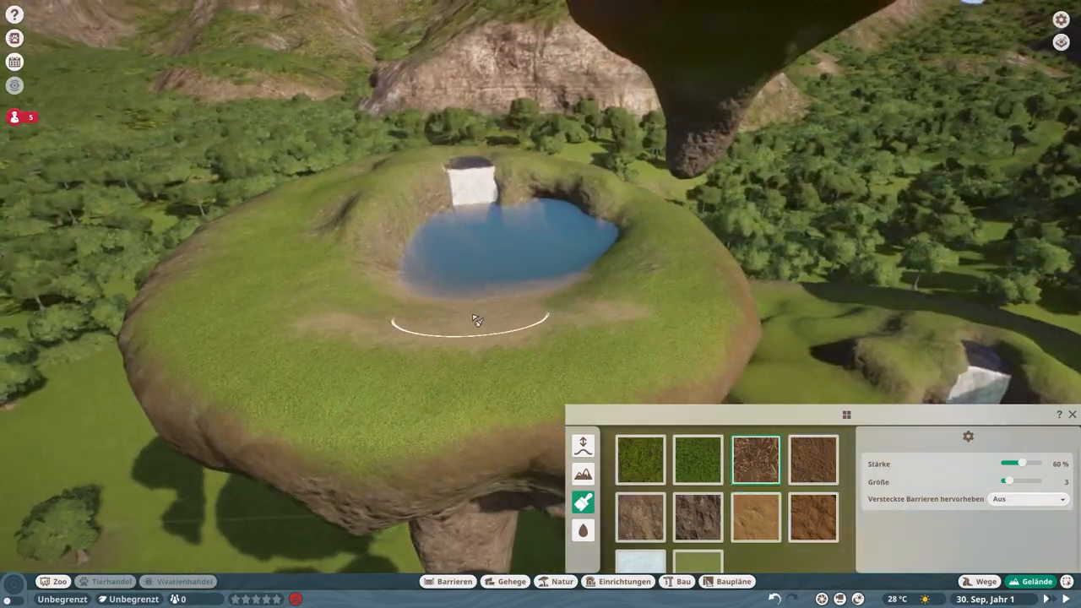
{"action": "left_click", "coordinate": [683, 581]}
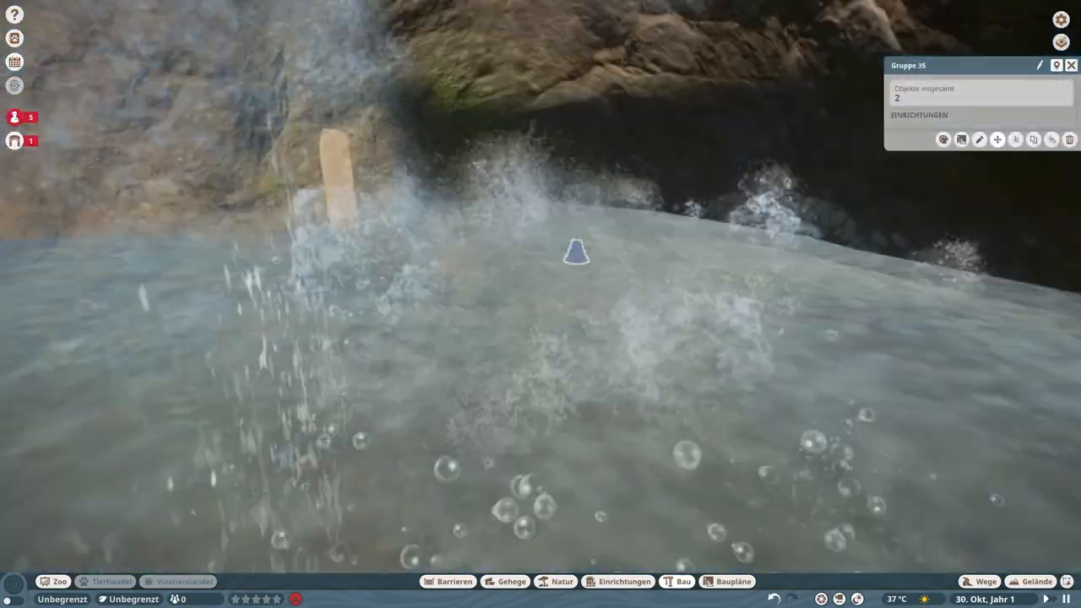
- Select the waterfall splash group and both of its effect pieces at the pool
{"action": "left_click", "coordinate": [684, 582]}
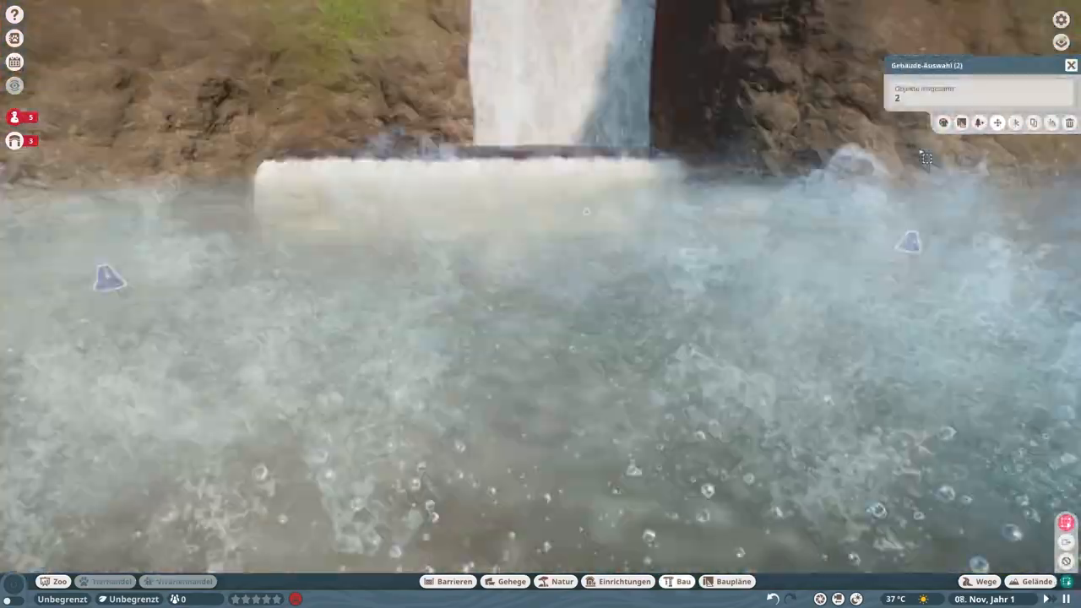
{"action": "left_click", "coordinate": [684, 581]}
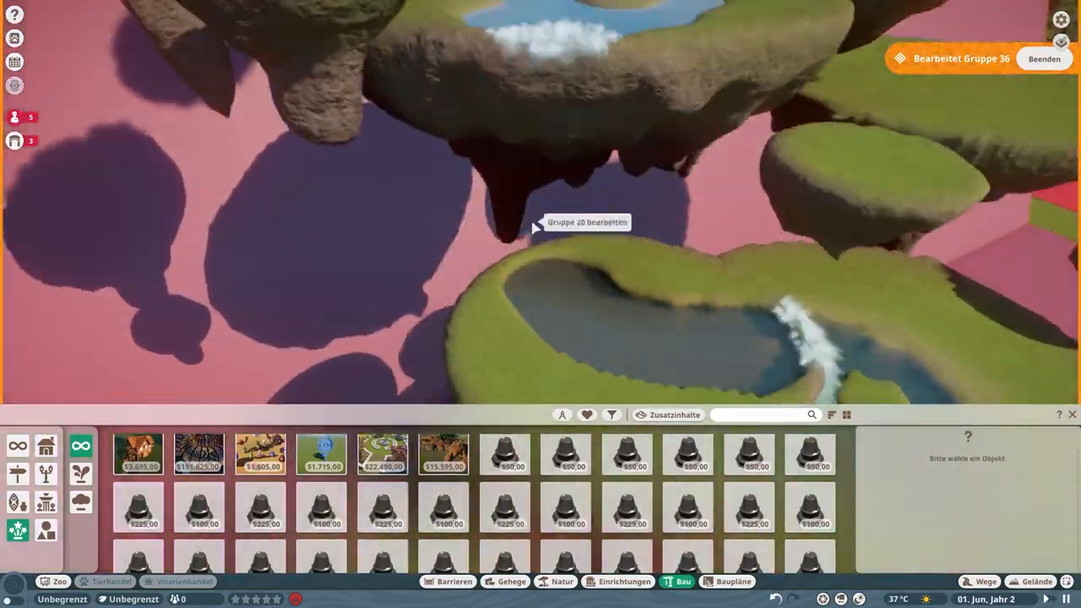
- Place the Waterfall (Wide, Murky) 5 m special effect pouring from above into the island pond
{"action": "left_click", "coordinate": [200, 507]}
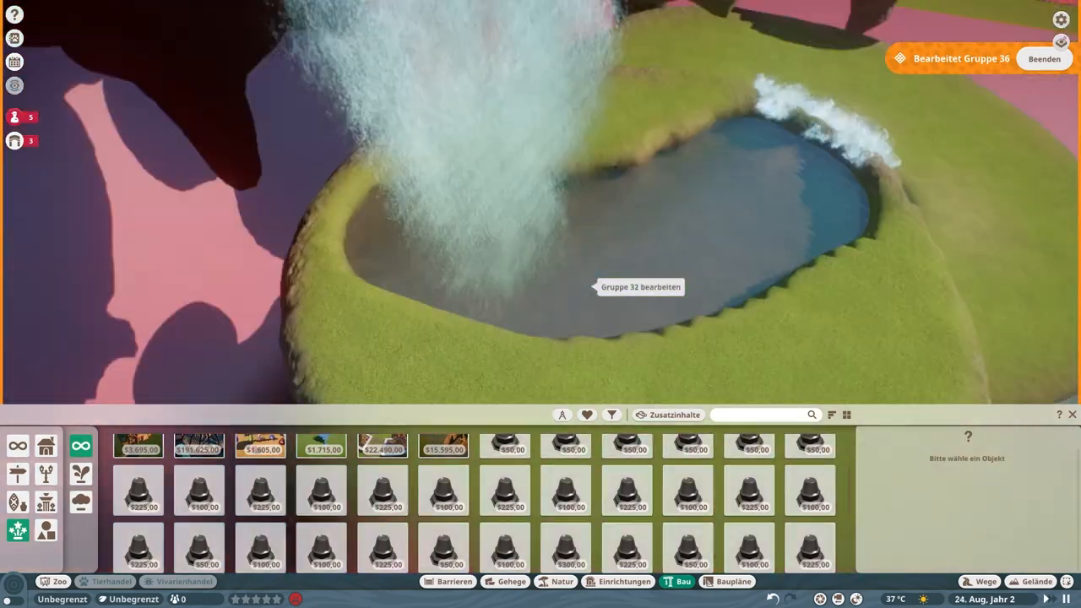
{"action": "left_click", "coordinate": [1038, 581]}
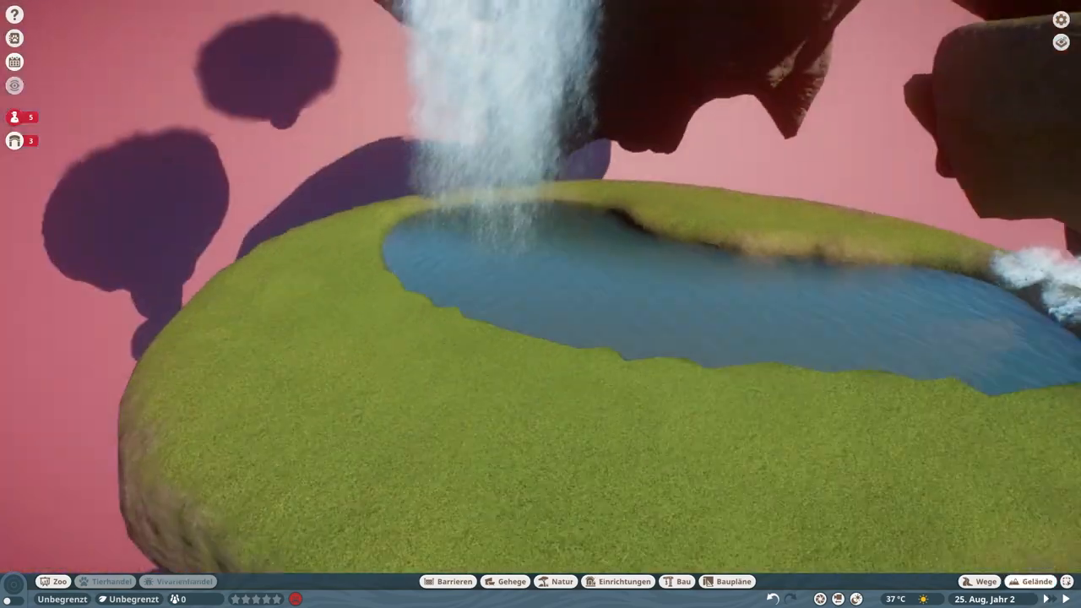
{"action": "left_click", "coordinate": [682, 581]}
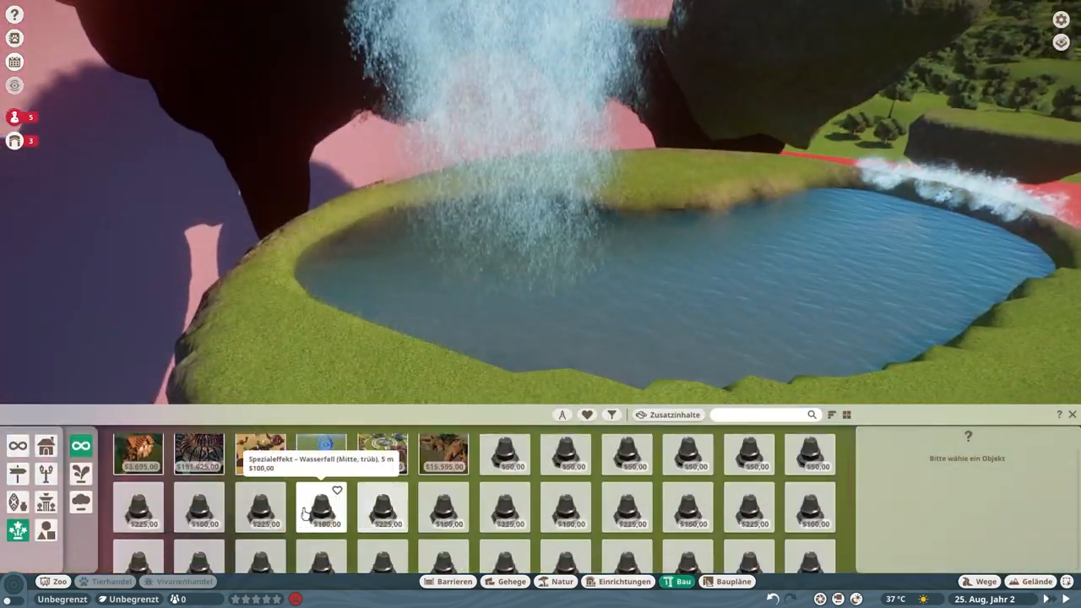
{"action": "left_click", "coordinate": [628, 507]}
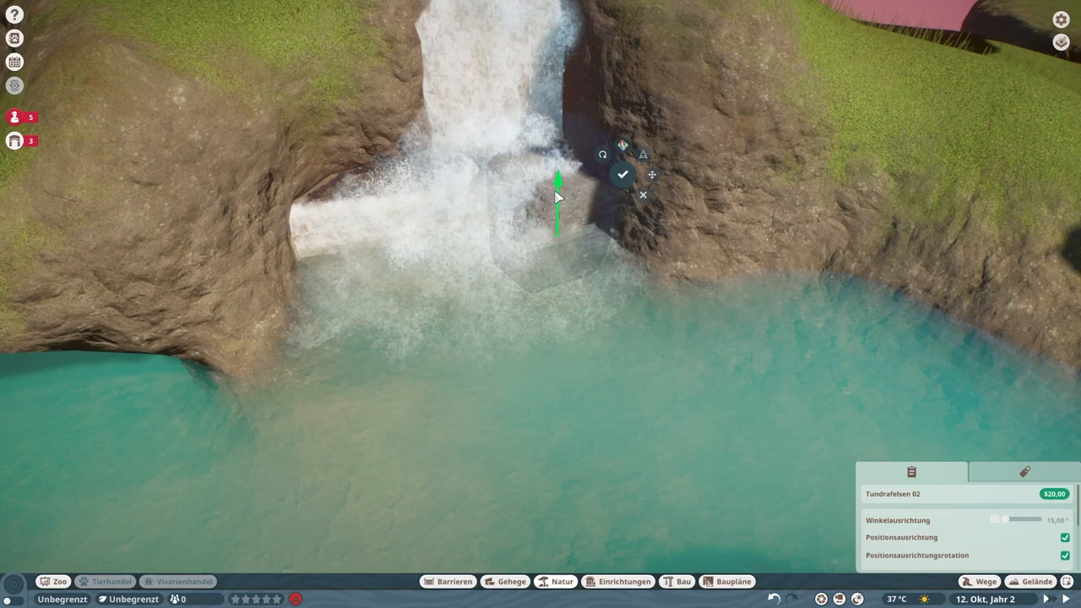
- Set tundra rocks at the waterfall's top and in the pond pile, then paint the grass beside the stream
{"action": "left_click", "coordinate": [683, 581]}
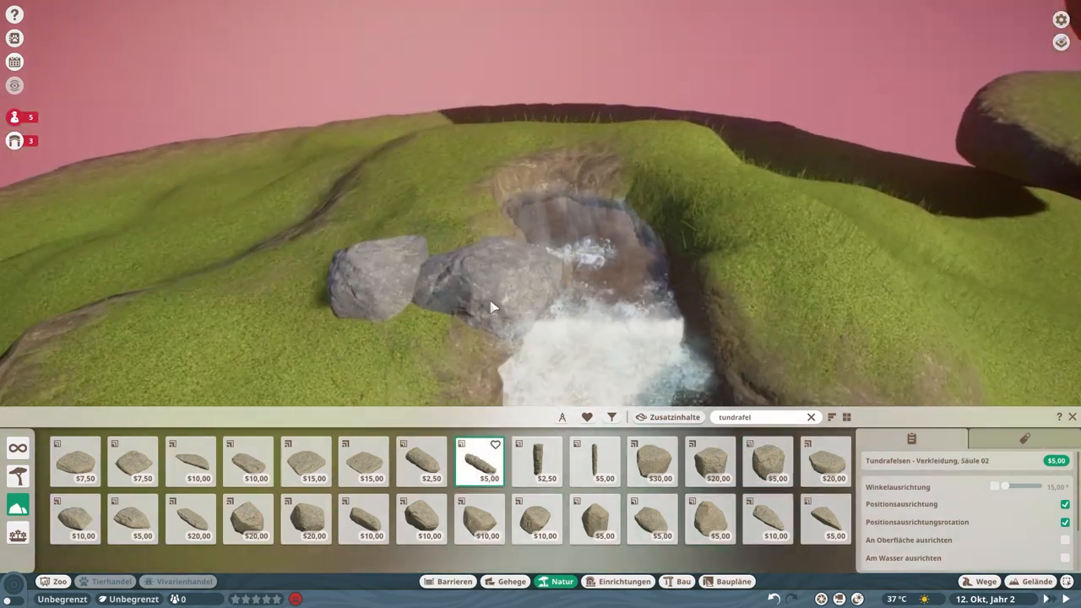
{"action": "left_click", "coordinate": [537, 517]}
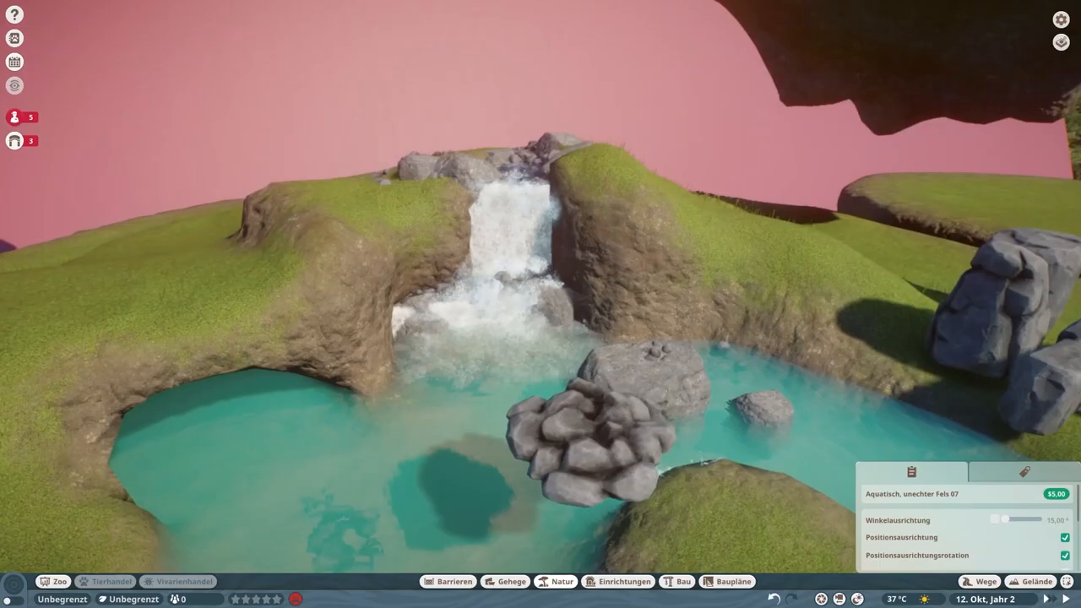
{"action": "left_click", "coordinate": [1037, 582]}
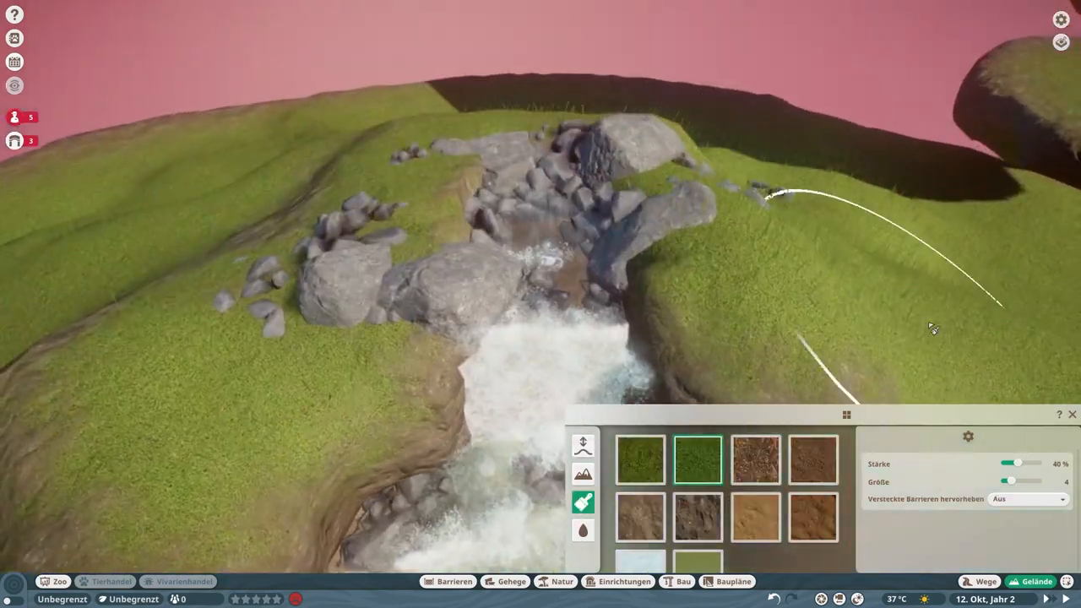
{"action": "left_click", "coordinate": [561, 582]}
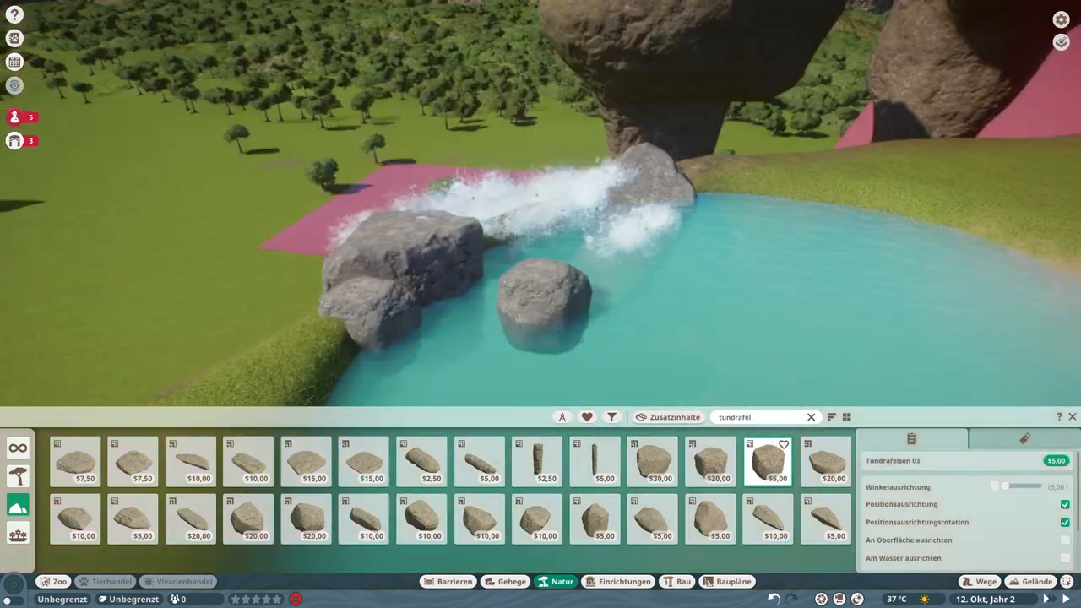
- Place several tundra rock pieces along the waterfall's edge and the turquoise pool's rim
{"action": "left_click", "coordinate": [421, 517]}
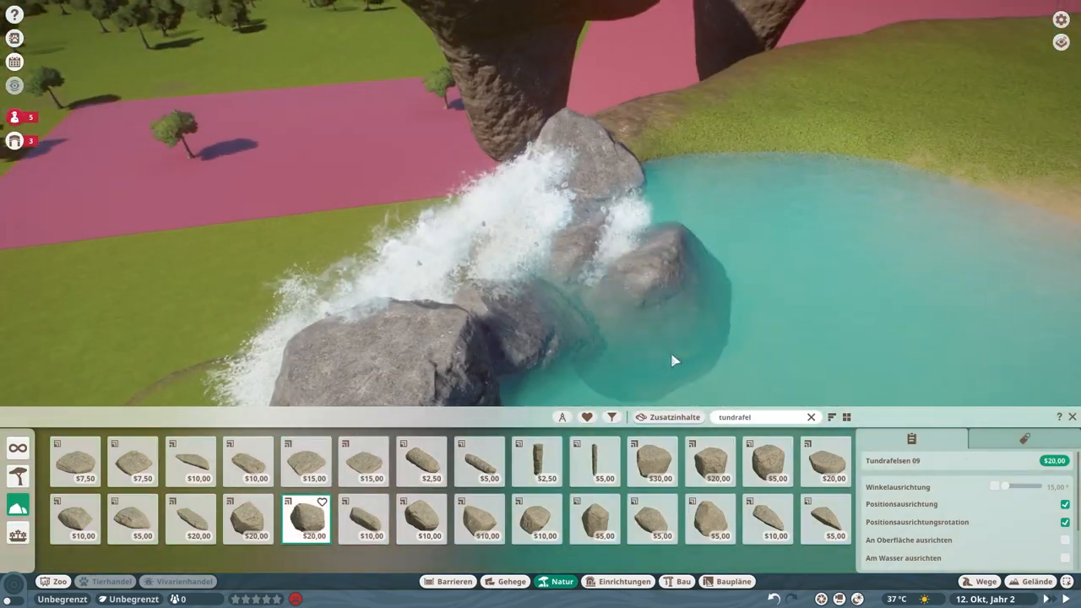
{"action": "left_click", "coordinate": [364, 518]}
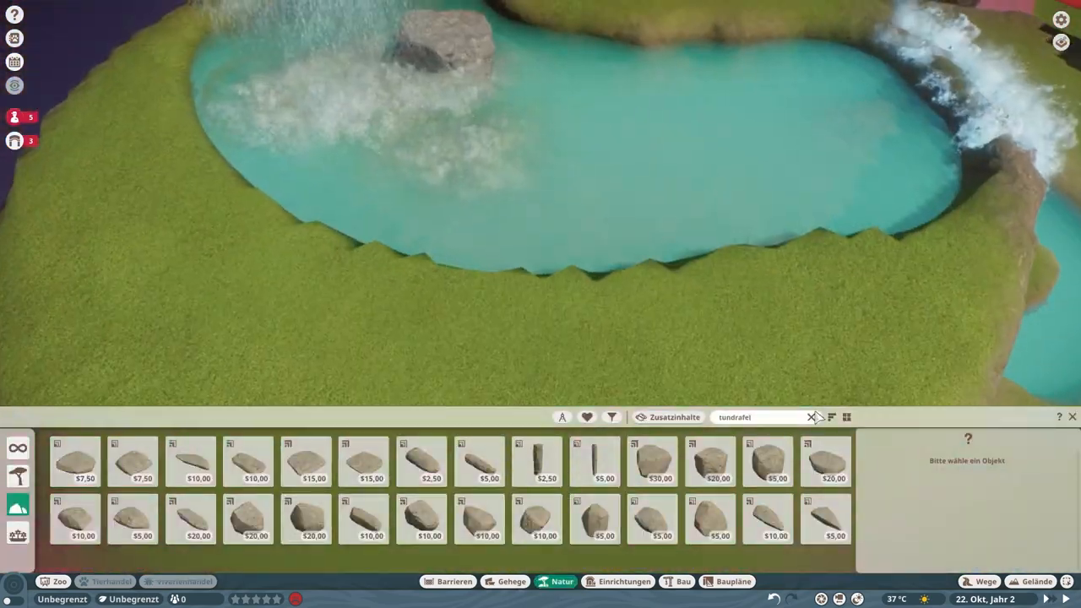
{"action": "left_click", "coordinate": [537, 518]}
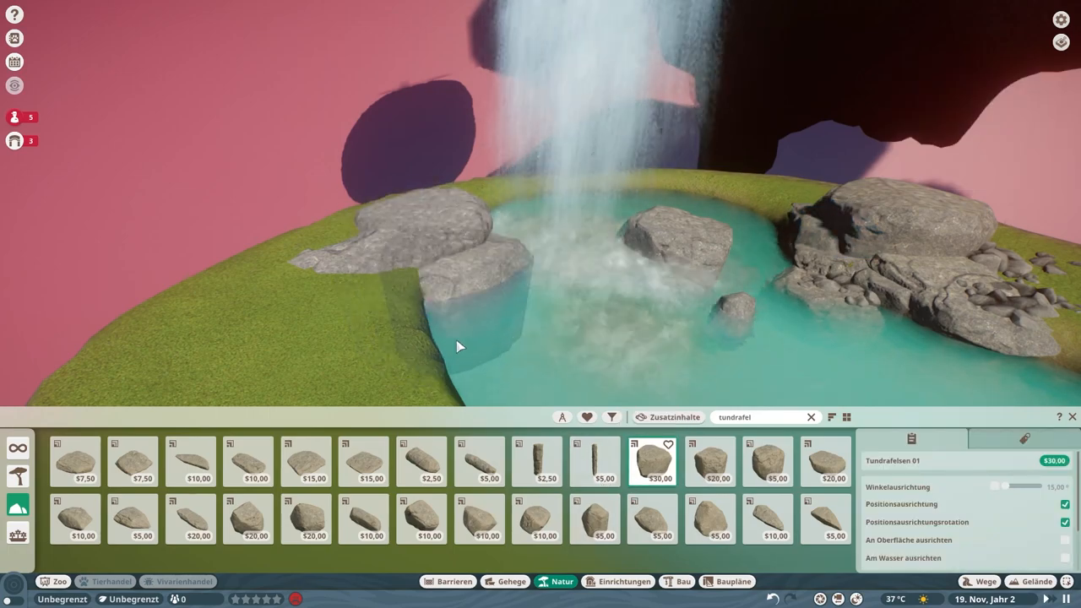
{"action": "left_click", "coordinate": [247, 519]}
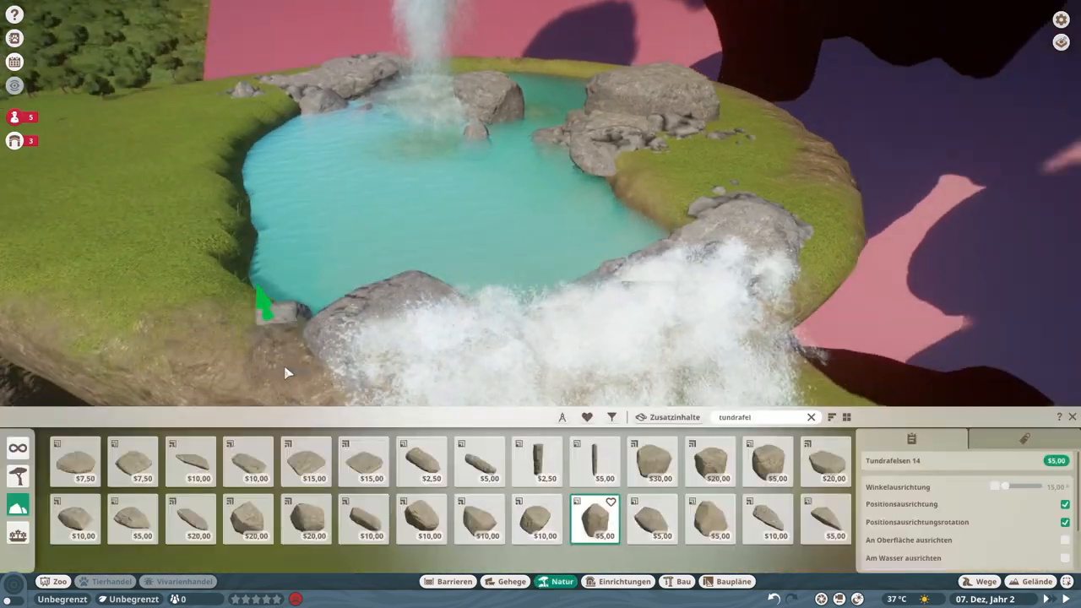
- Place and confirm two tundra rocks along the waterfall outlet's lip
{"action": "left_click", "coordinate": [767, 460]}
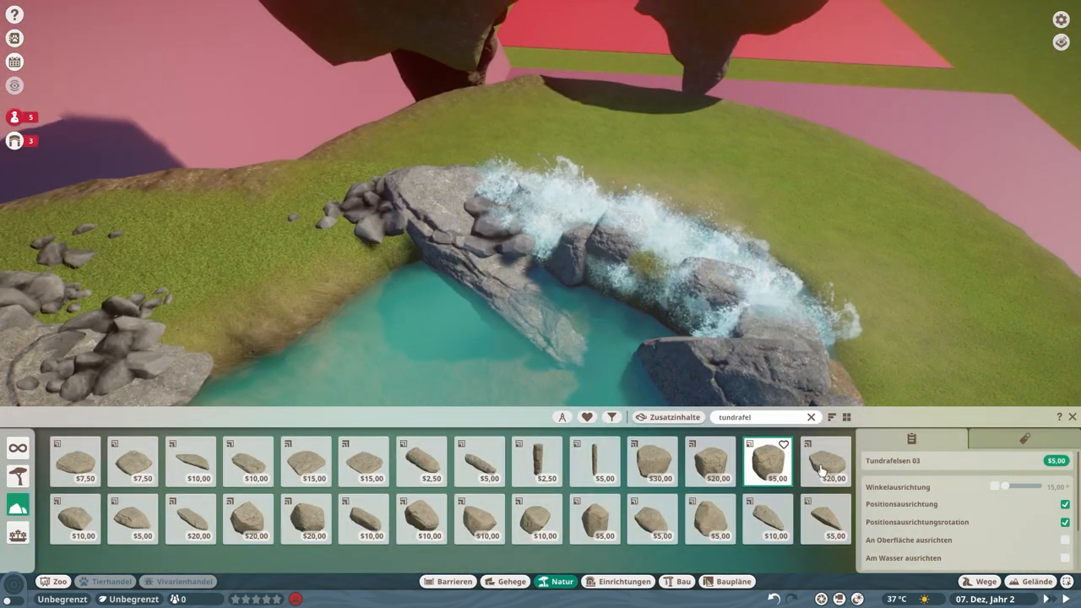
{"action": "left_click", "coordinate": [825, 462]}
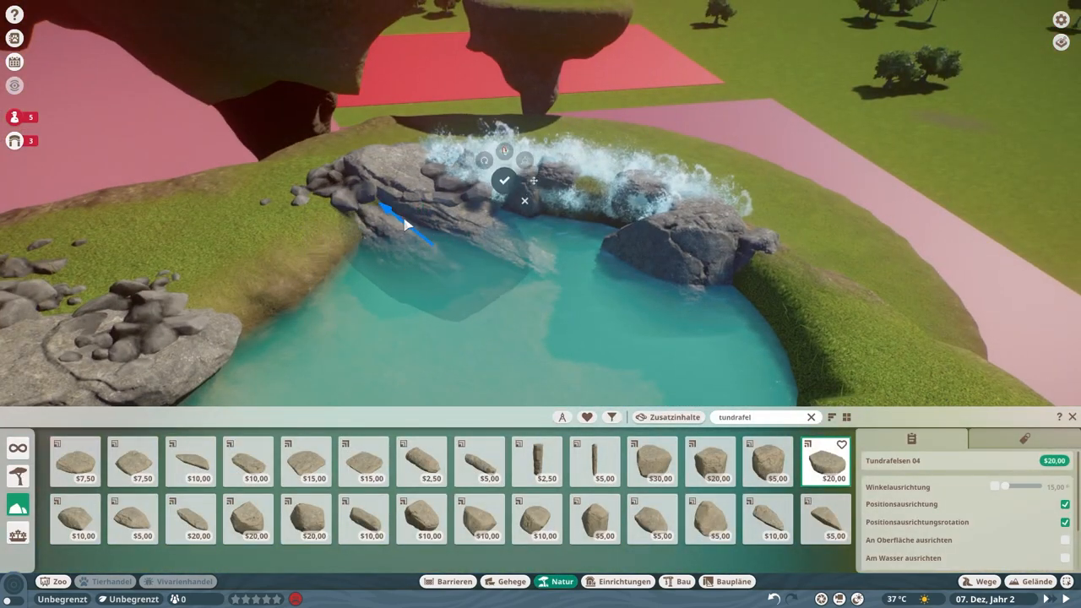
{"action": "left_click", "coordinate": [503, 179]}
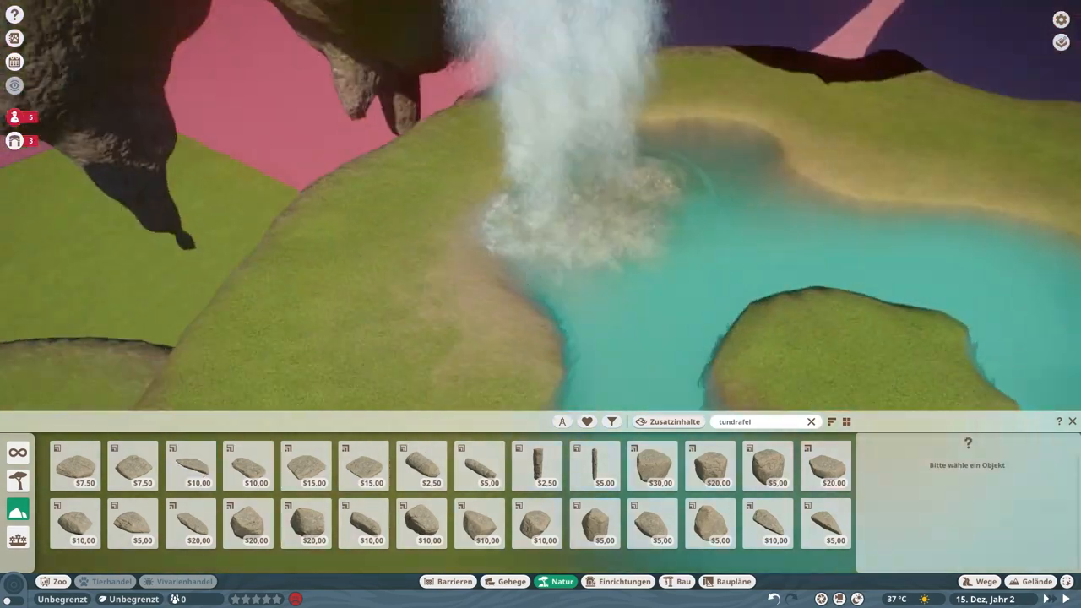
- Rotate and confirm a large rock beneath the waterfall, then add smaller rocks on the grassy bank
{"action": "left_click", "coordinate": [652, 466]}
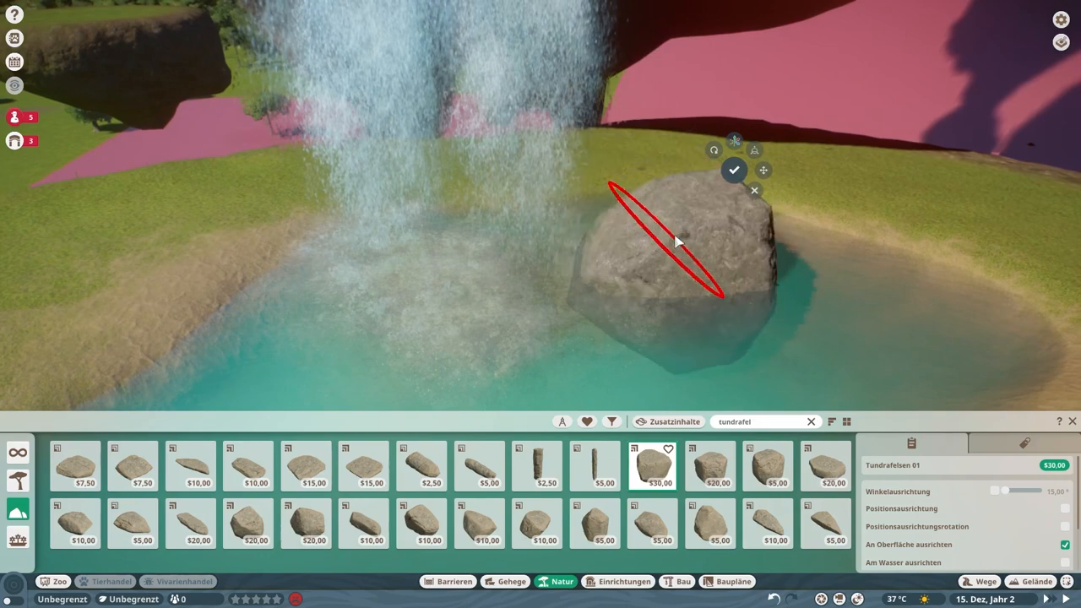
{"action": "left_click", "coordinate": [767, 466]}
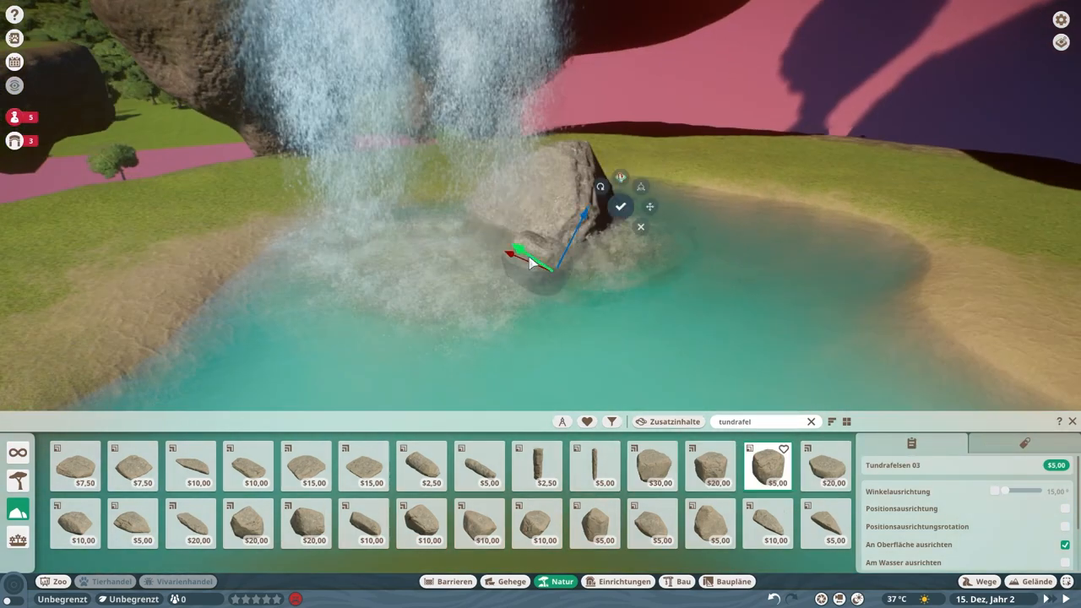
{"action": "left_click", "coordinate": [306, 524]}
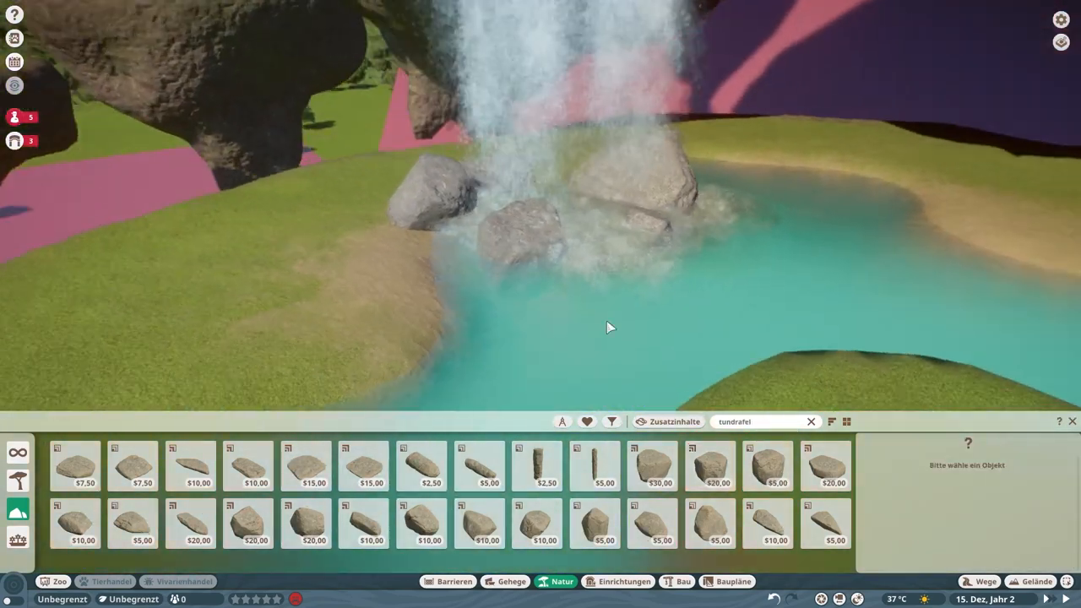
{"action": "left_click", "coordinate": [304, 524]}
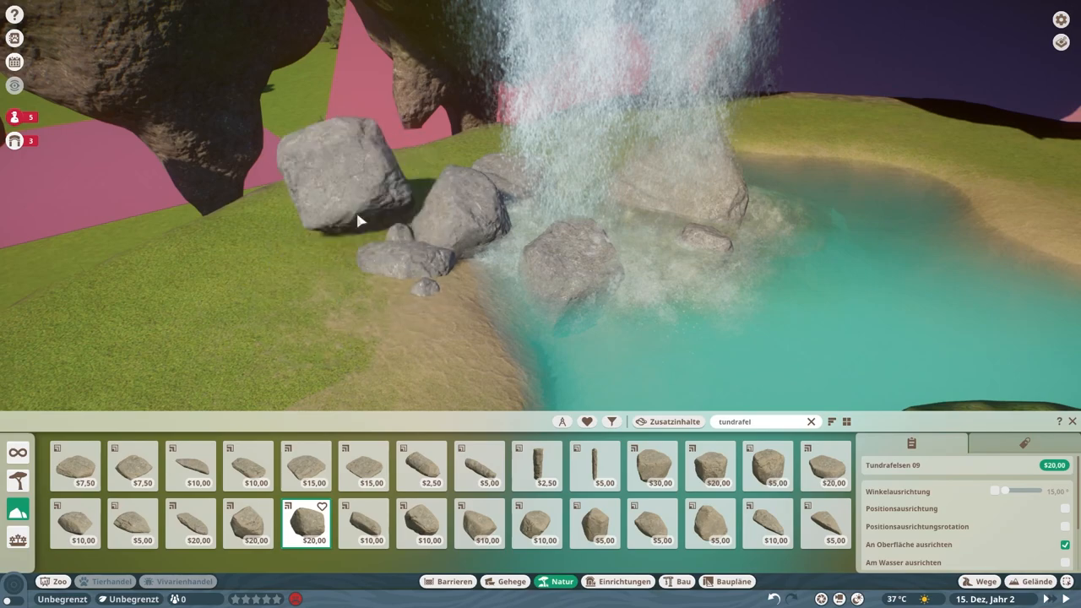
{"action": "left_click", "coordinate": [709, 466]}
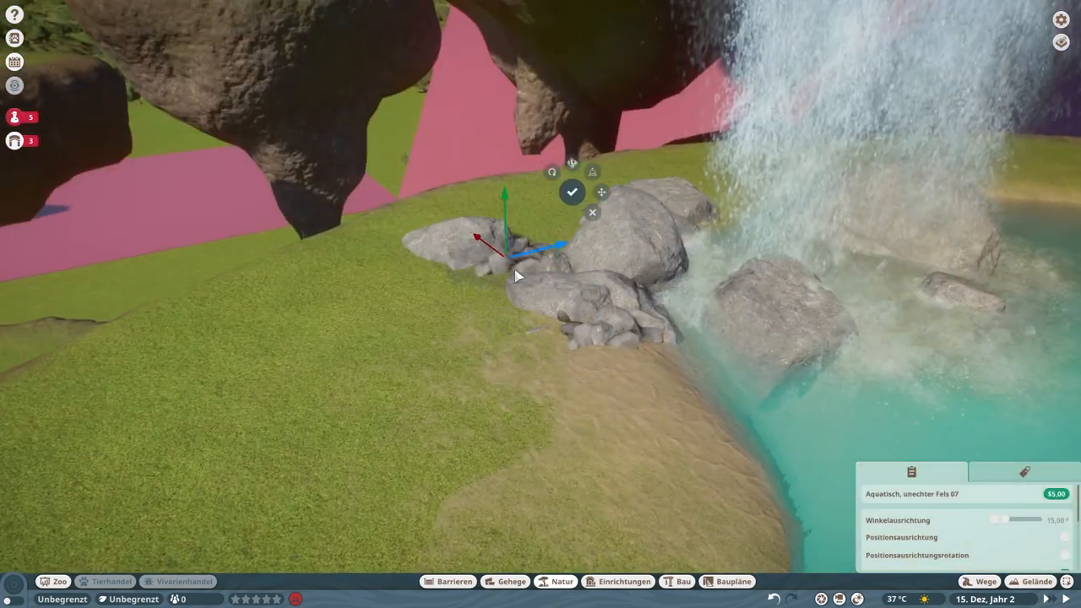
- Confirm the Aquatic Fake Rock 07 cluster on the bank and select it to view its info
{"action": "left_click", "coordinate": [571, 192]}
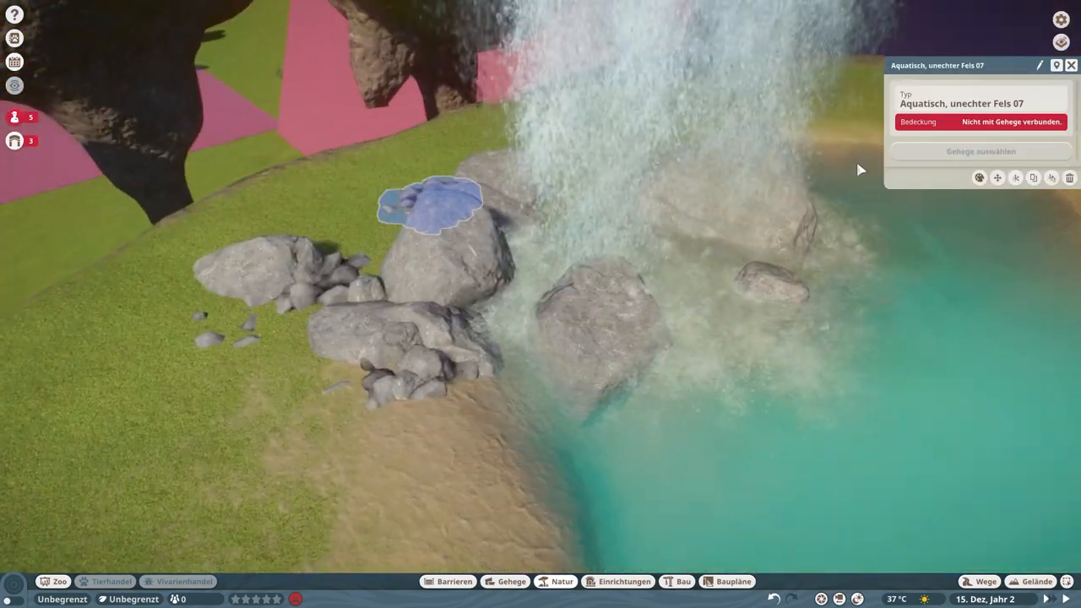
{"action": "left_click", "coordinate": [561, 581]}
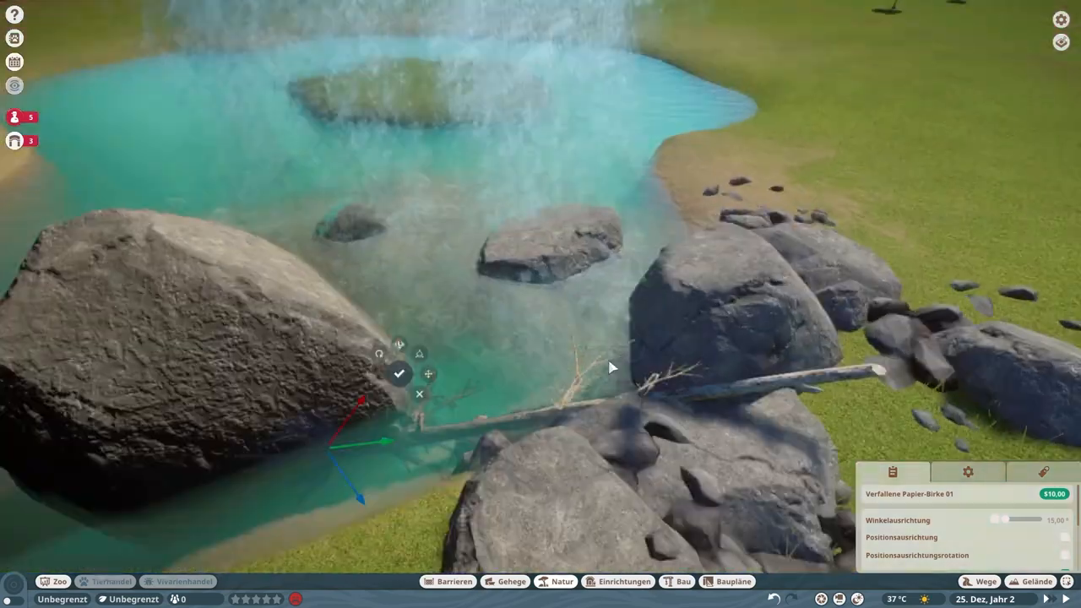
- With the Verfallene Papier-Birke 01 log laid across the rocks, switch to the Natur plant catalogue
{"action": "left_click", "coordinate": [561, 581]}
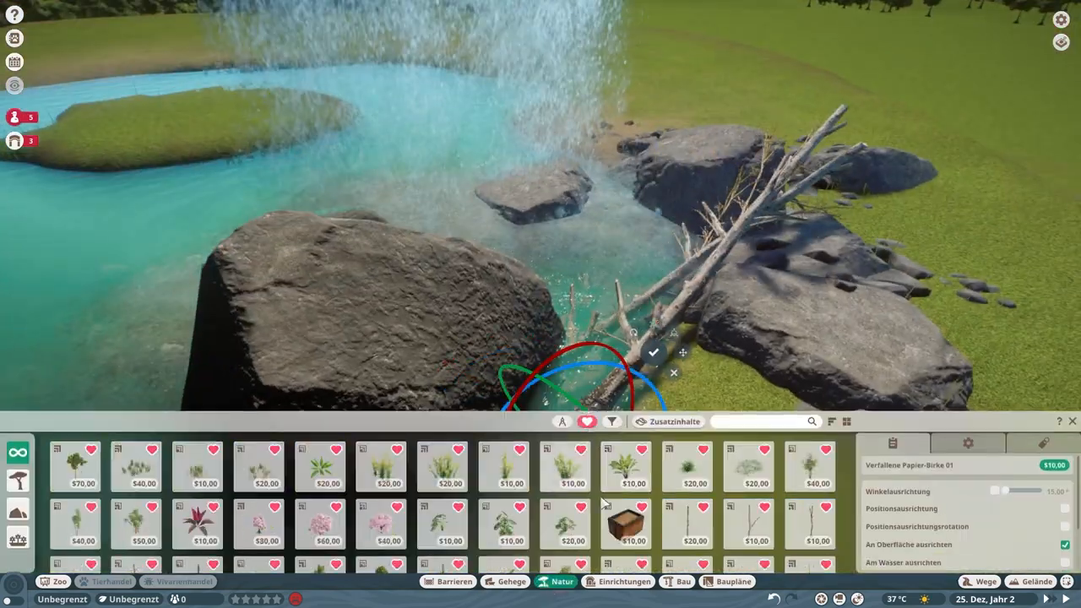